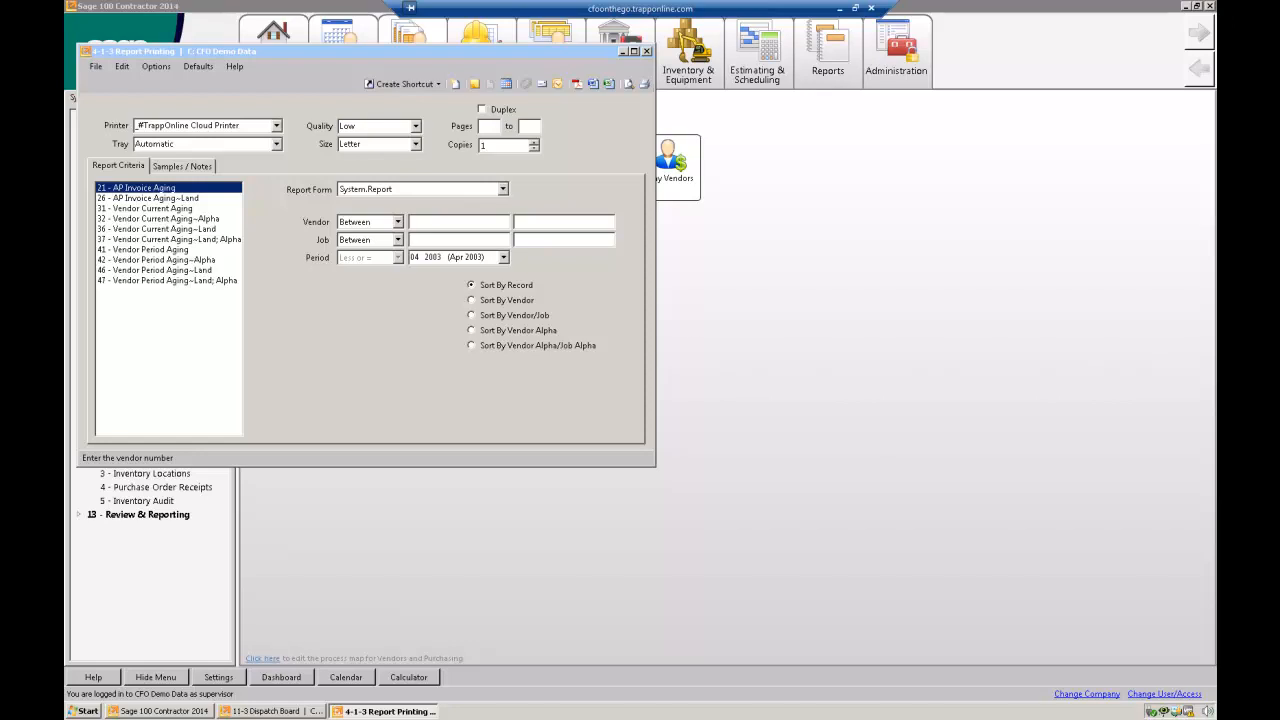
mouse_move(1037, 262)
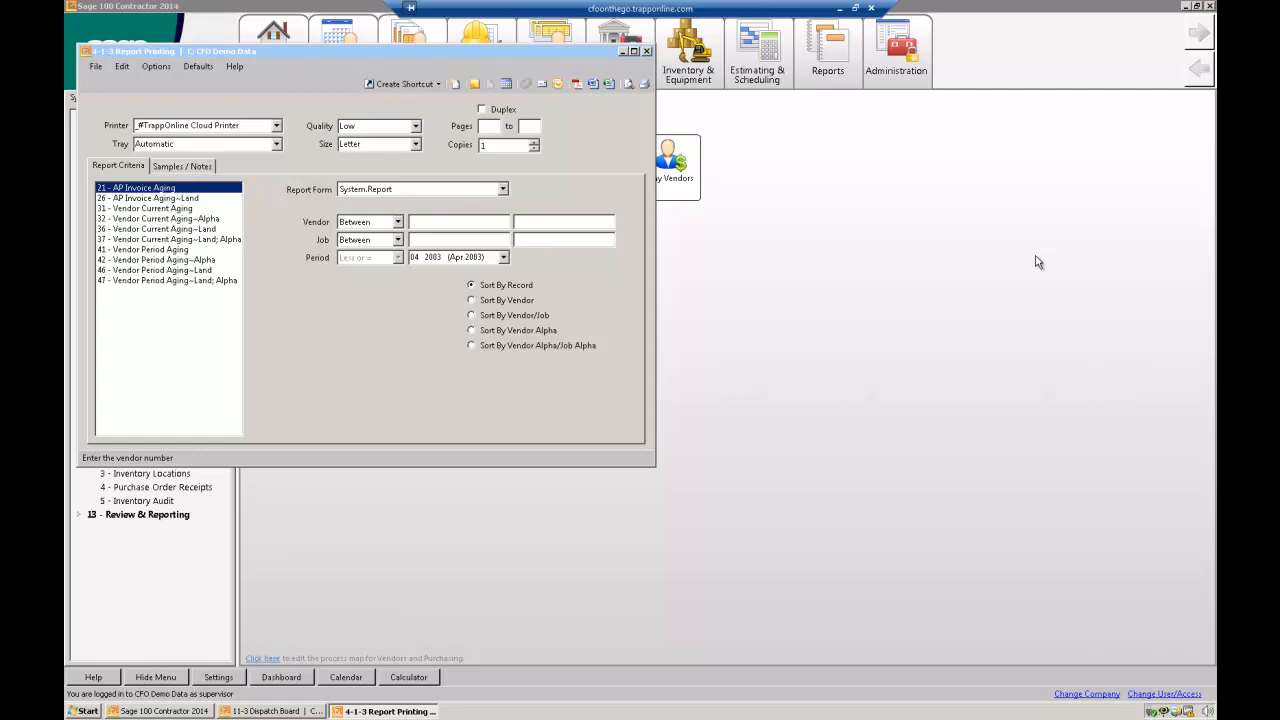
mouse_move(853, 277)
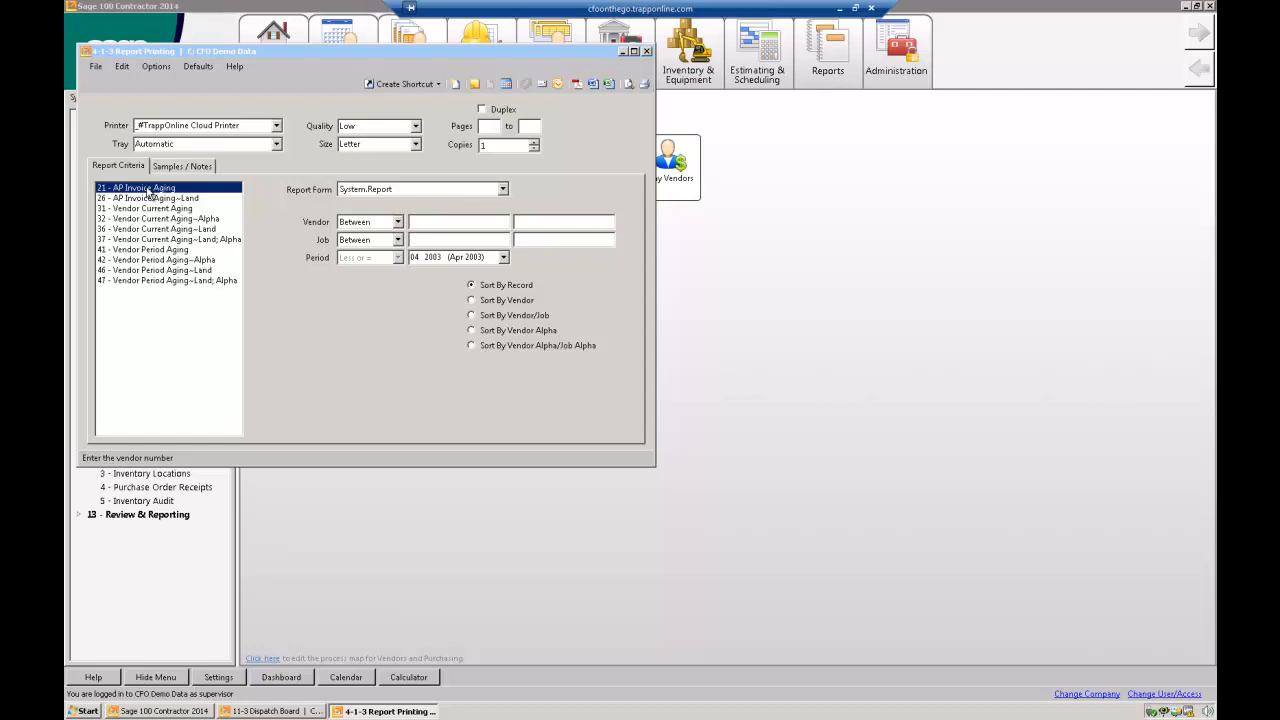
mouse_move(108, 155)
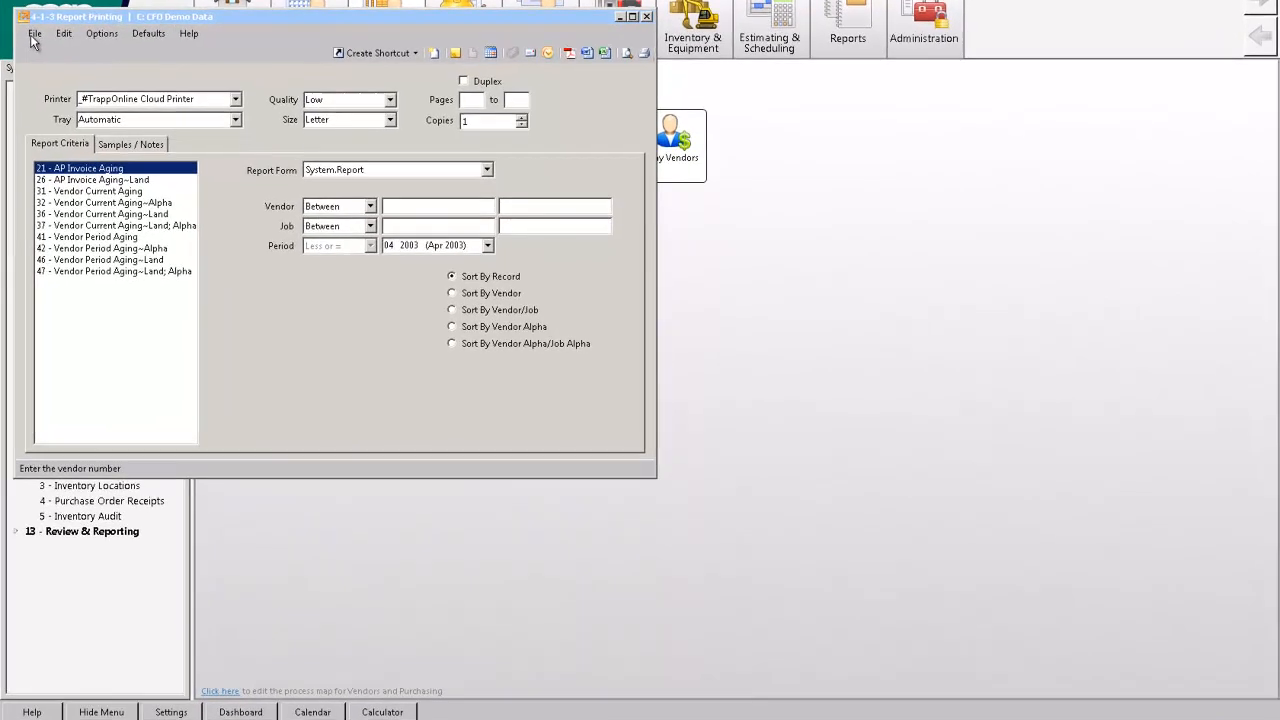
Step: Schedule the AP Invoice Aging report and enable Email as the output option
left_click(34, 33)
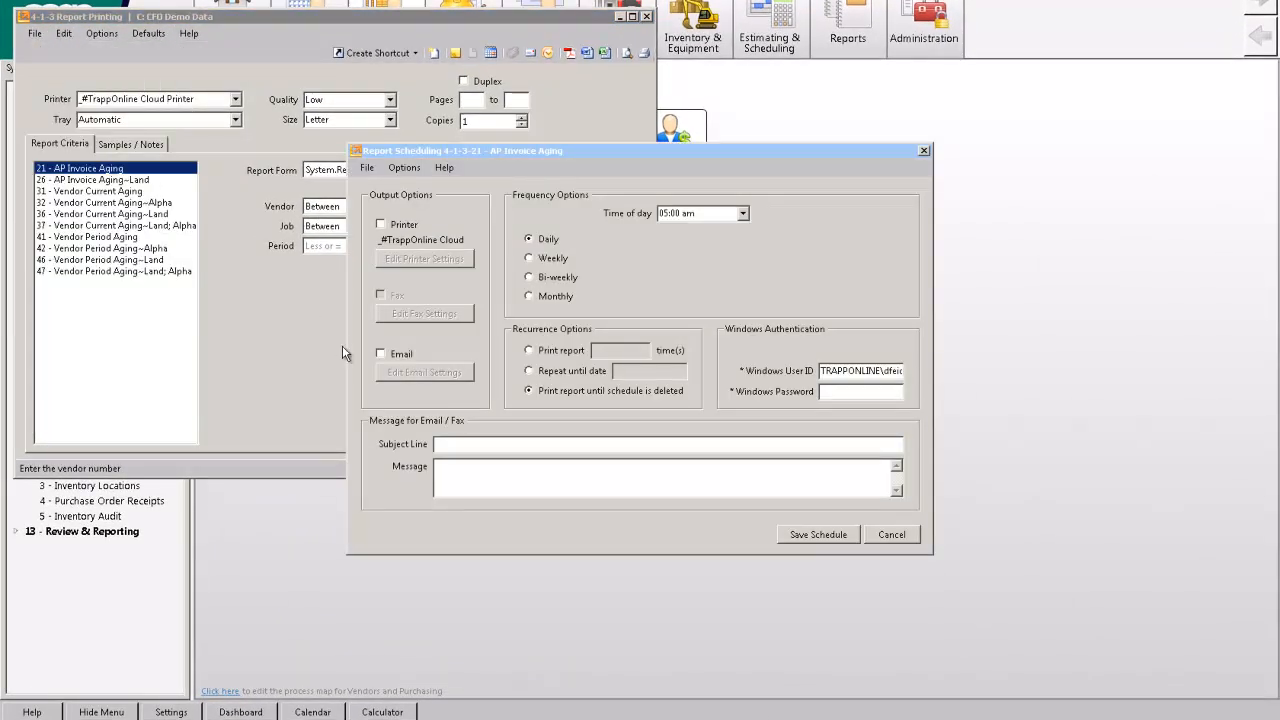
left_click(380, 354)
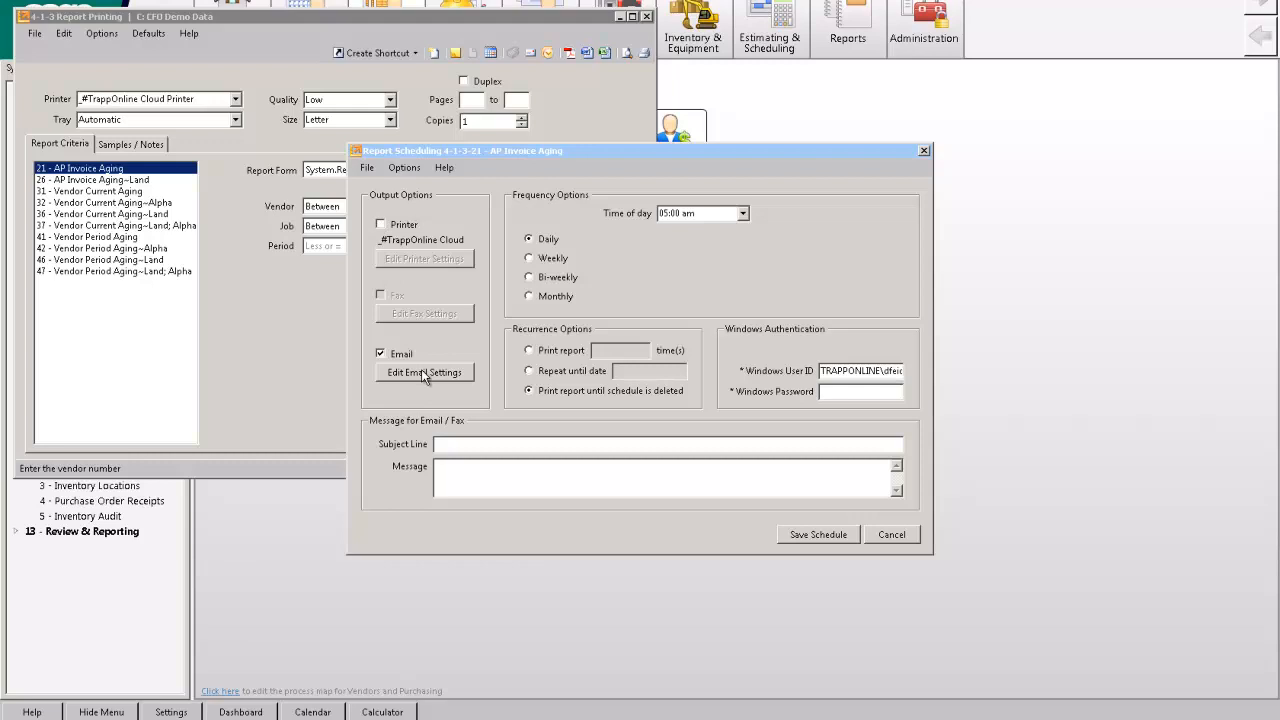
Step: In email settings, choose the employee's email address as the report recipient
left_click(424, 372)
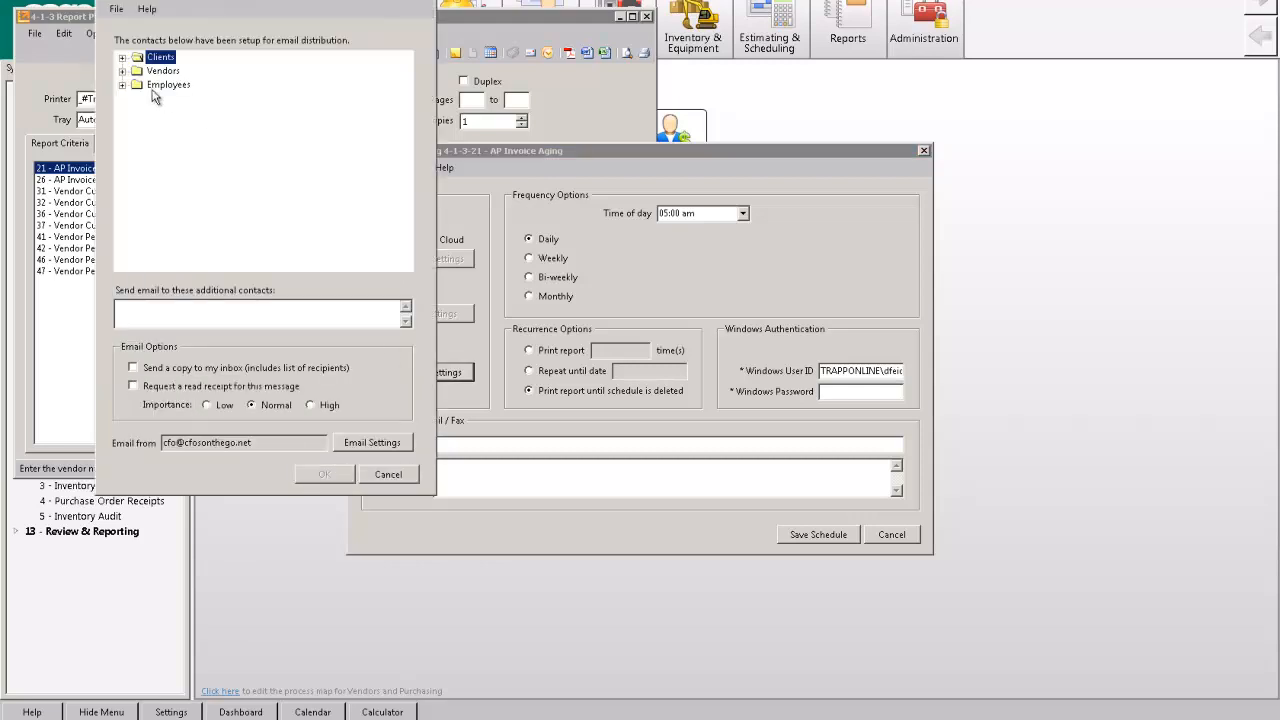
left_click(122, 84)
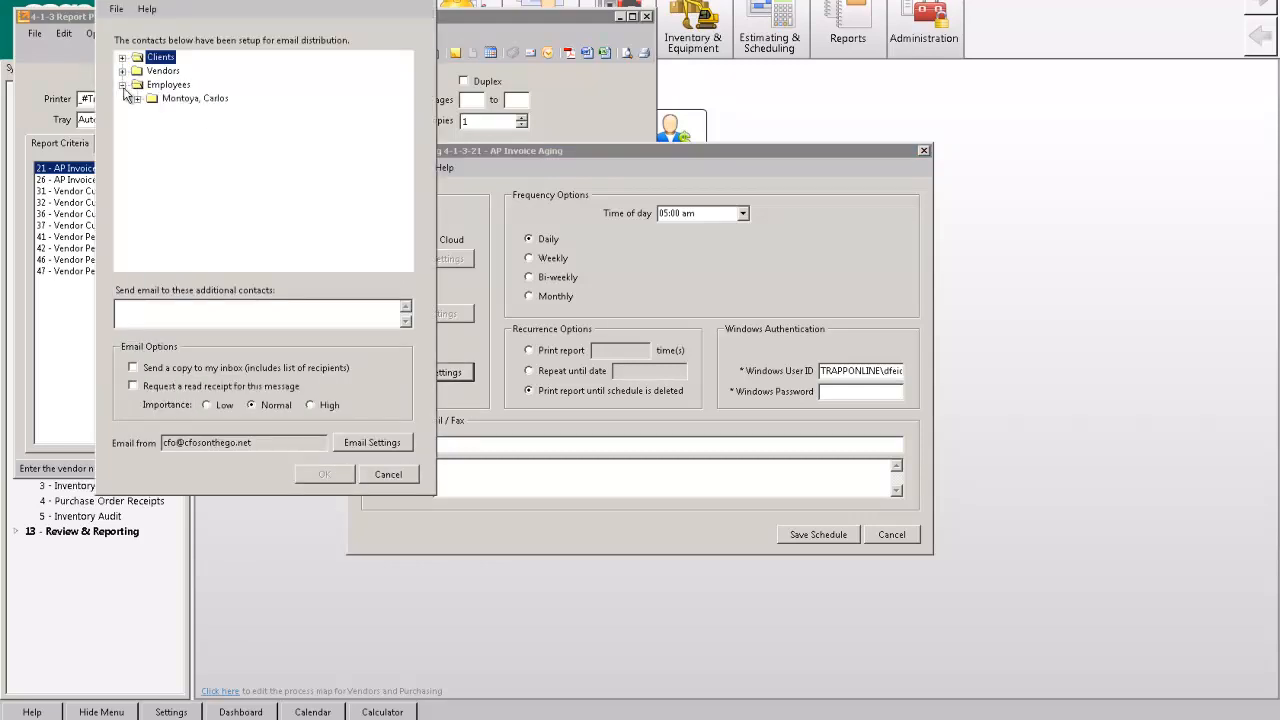
left_click(137, 98)
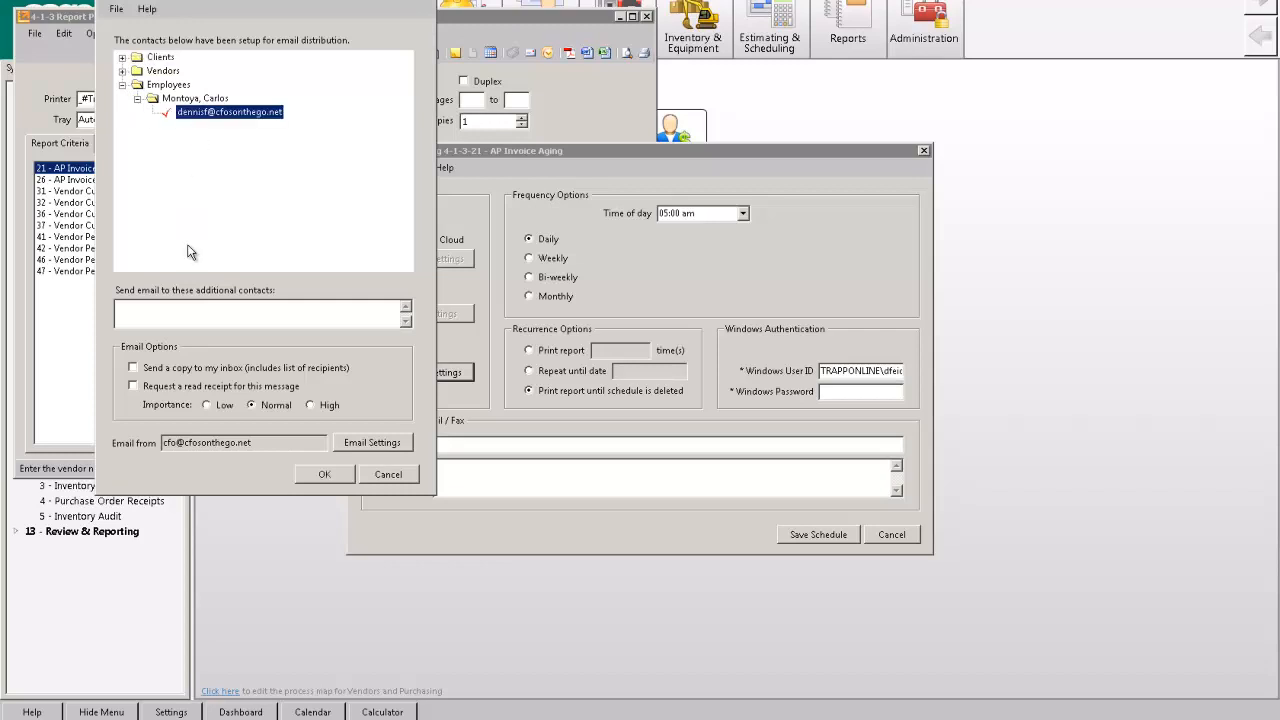
left_click(260, 313)
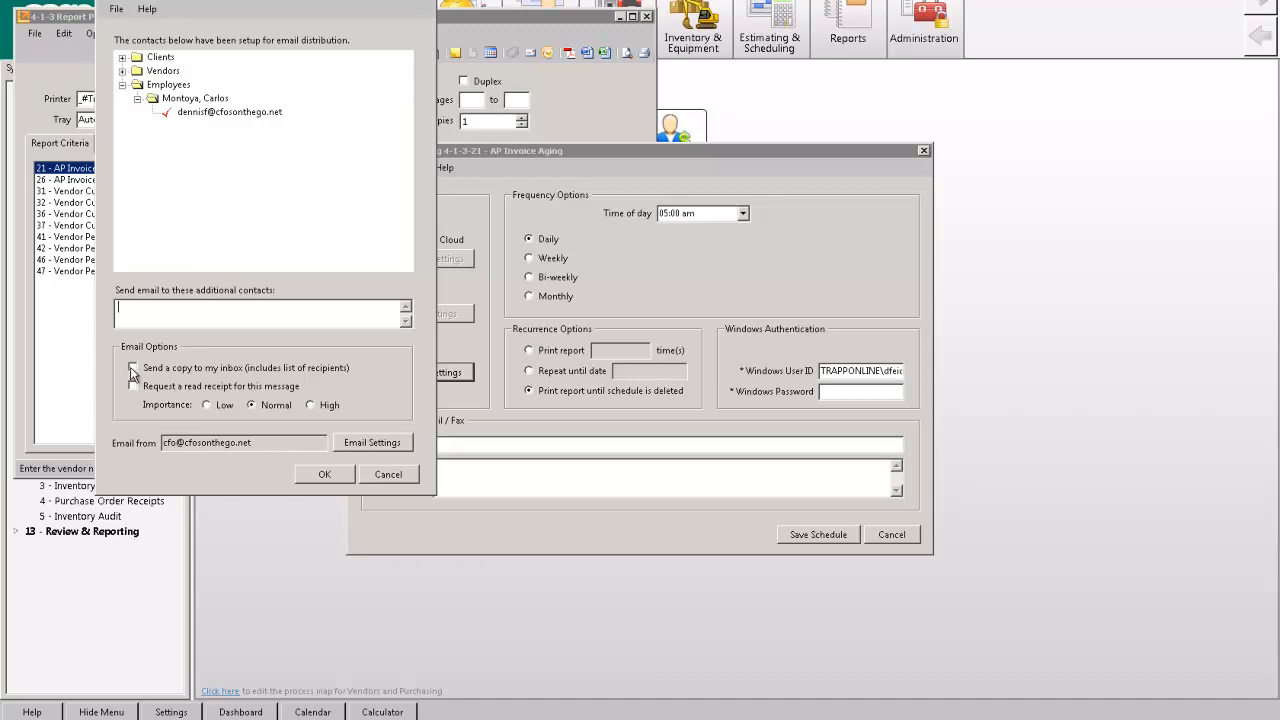
Step: Also send a copy of the report to my own inbox
left_click(132, 368)
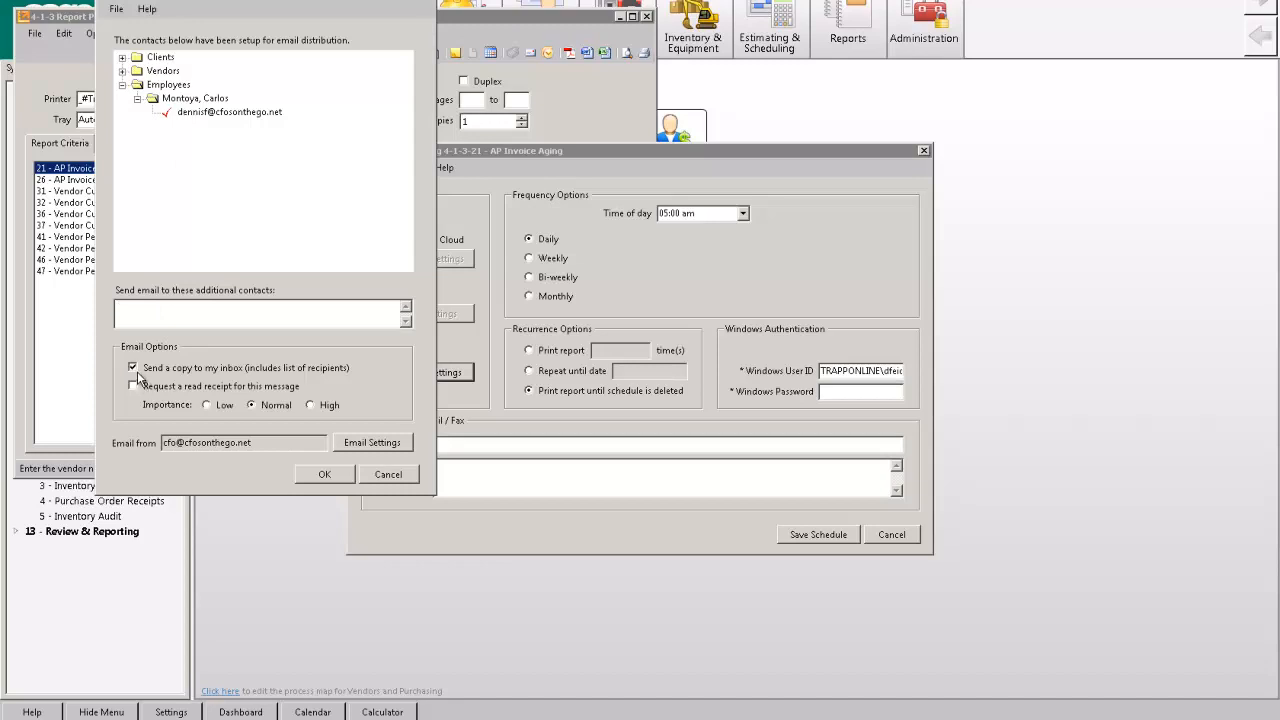
left_click(132, 386)
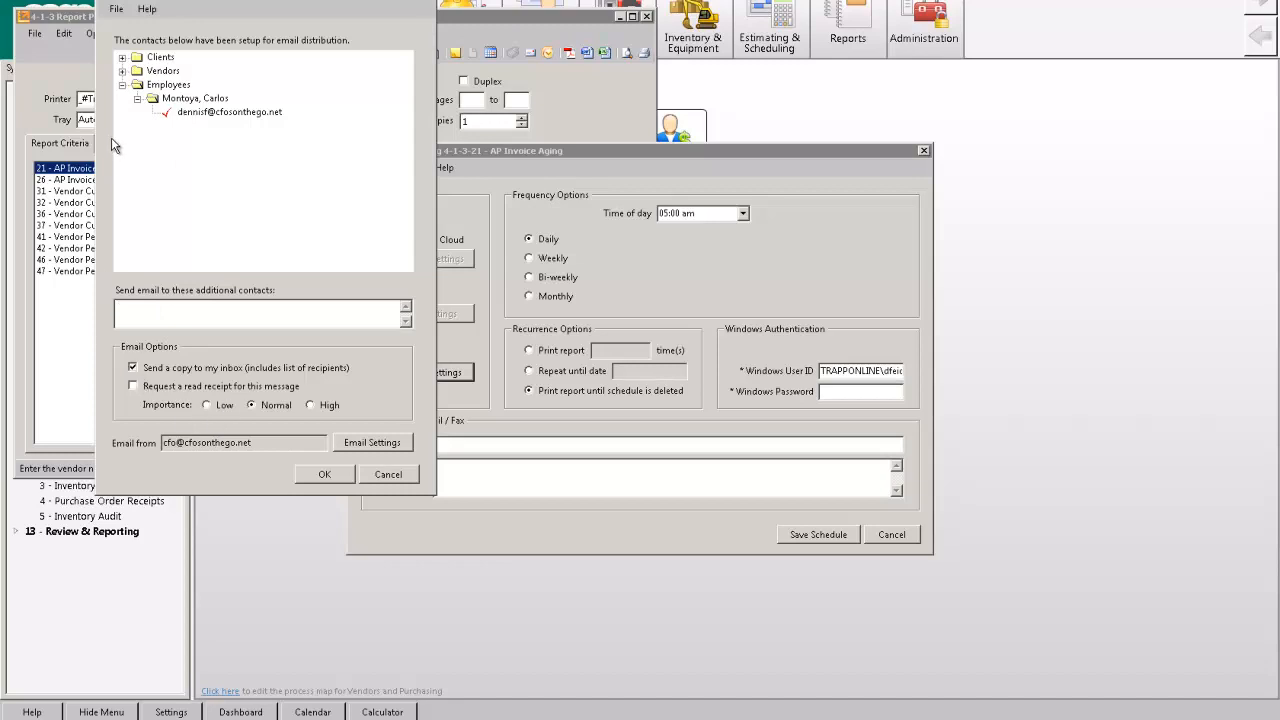
mouse_move(378, 443)
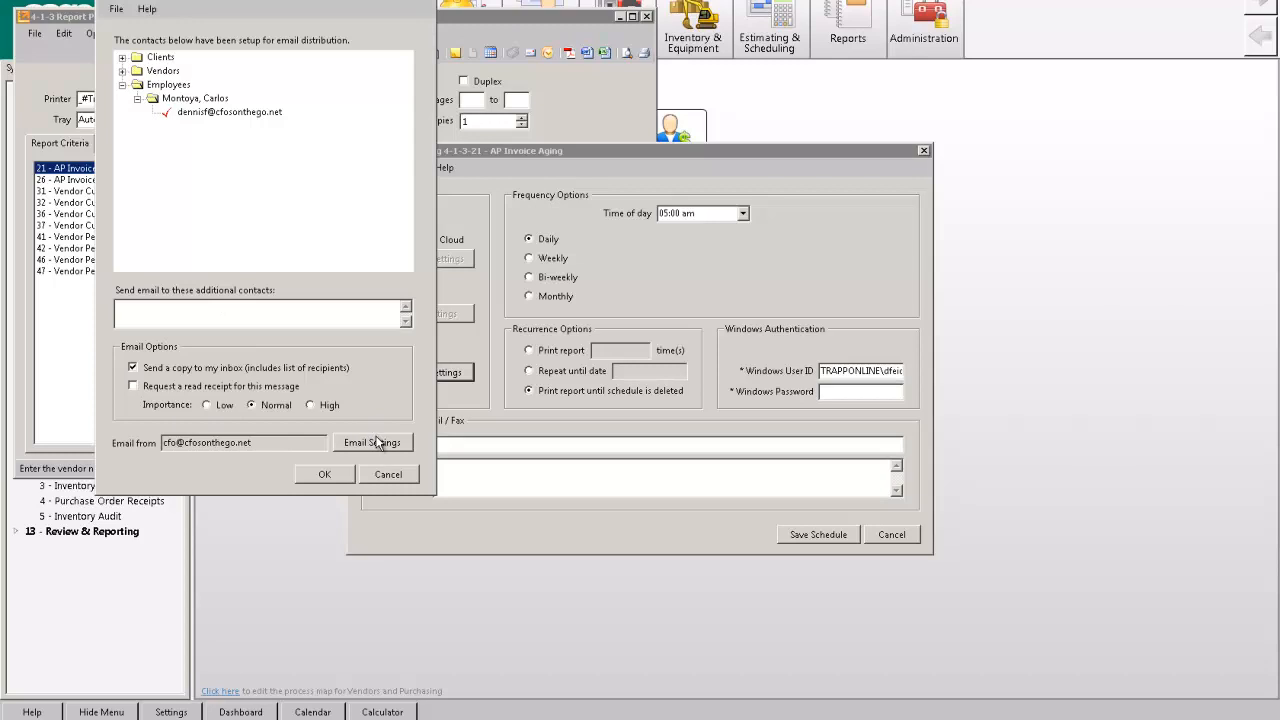
left_click(372, 442)
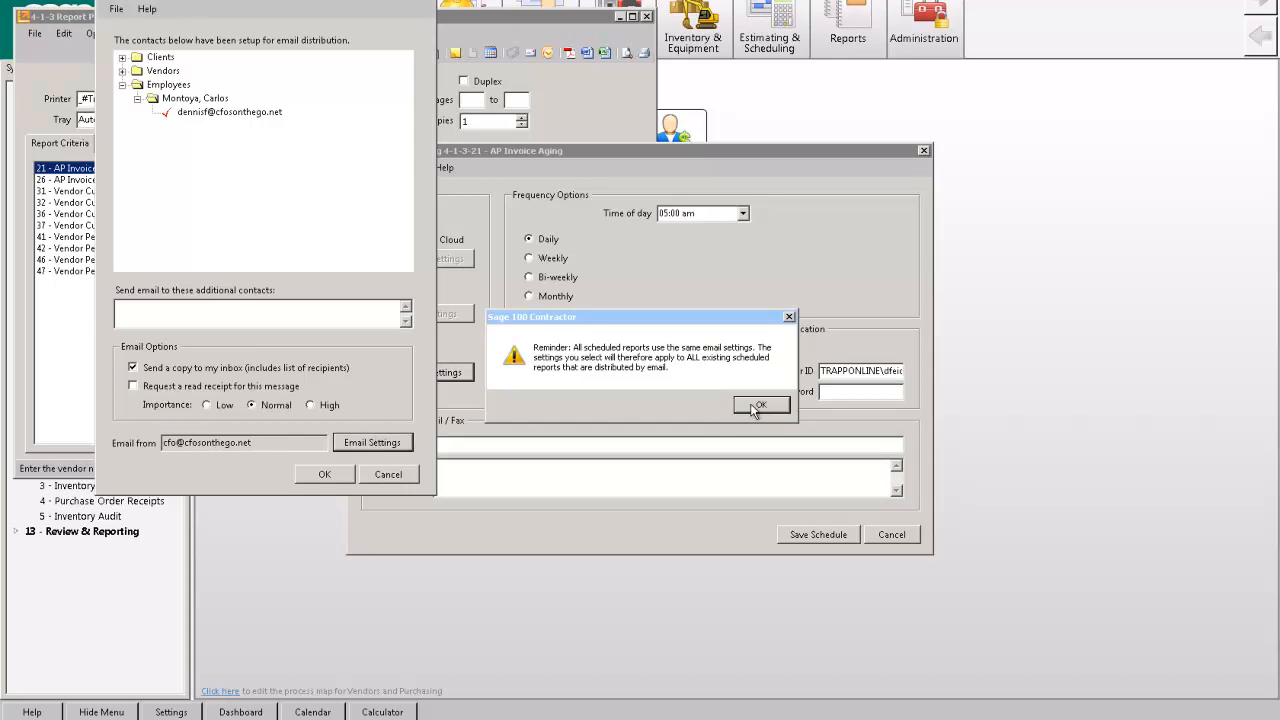
left_click(760, 405)
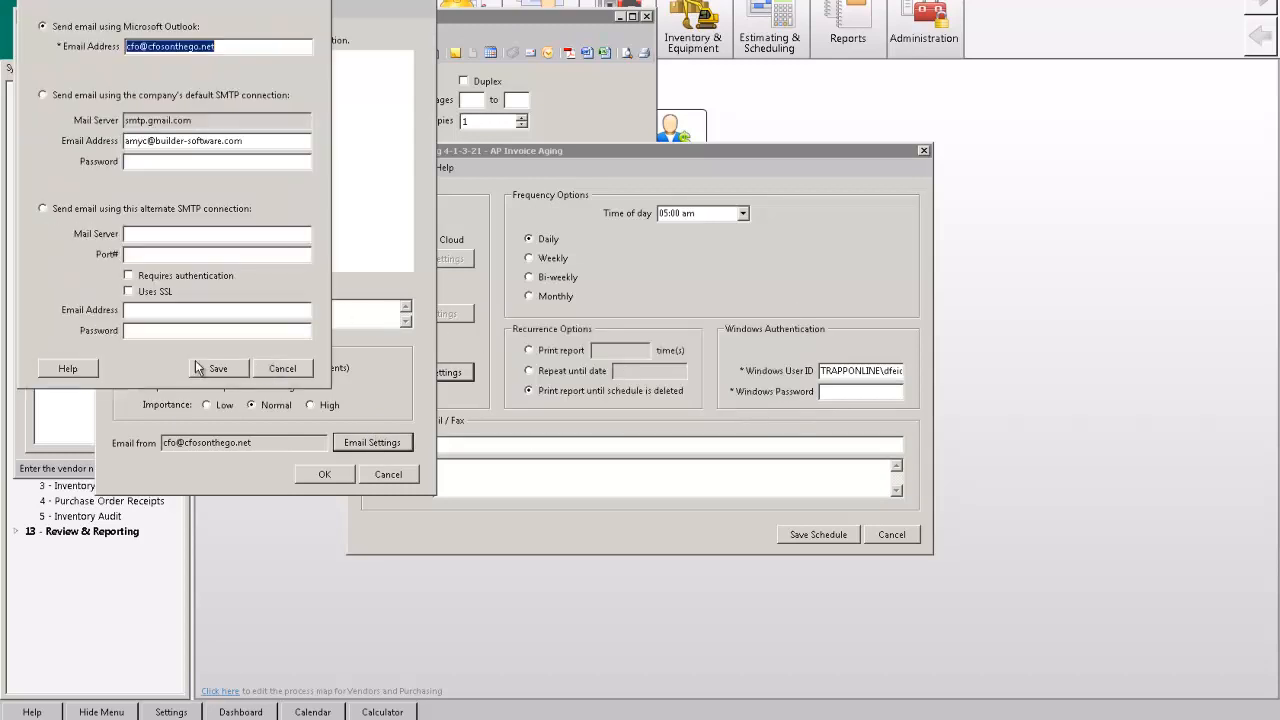
left_click(217, 161)
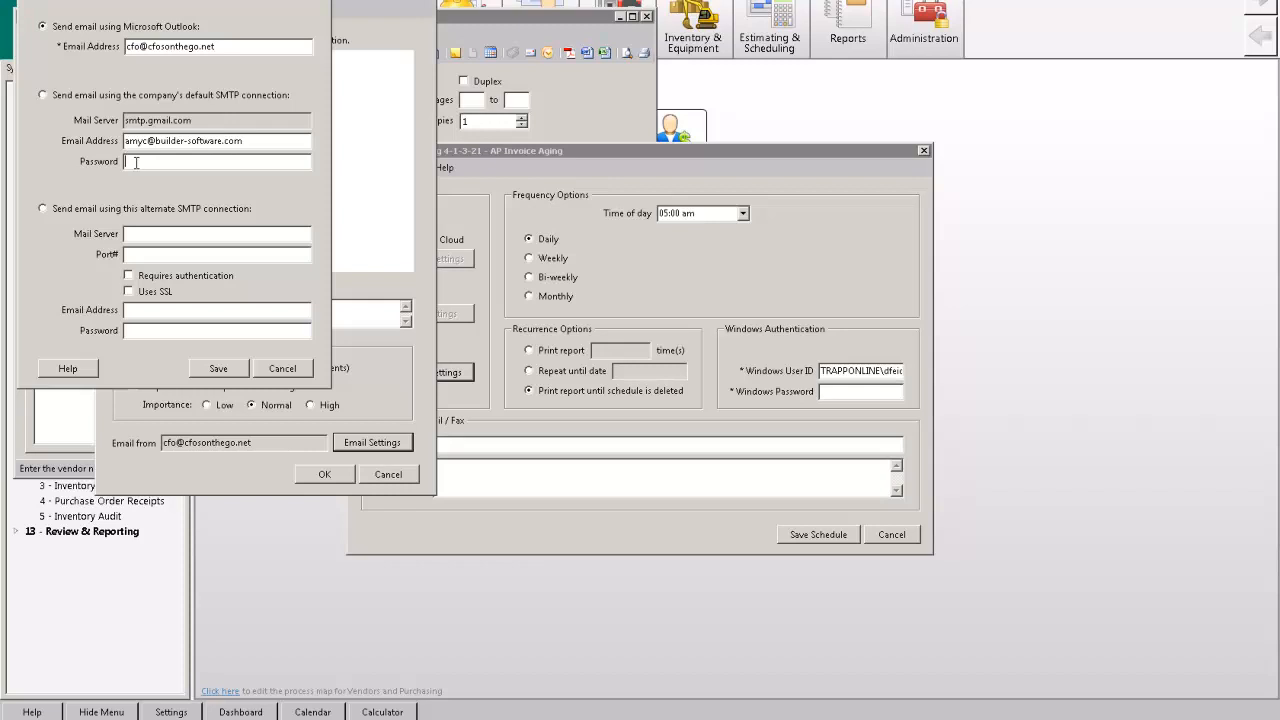
mouse_move(147, 238)
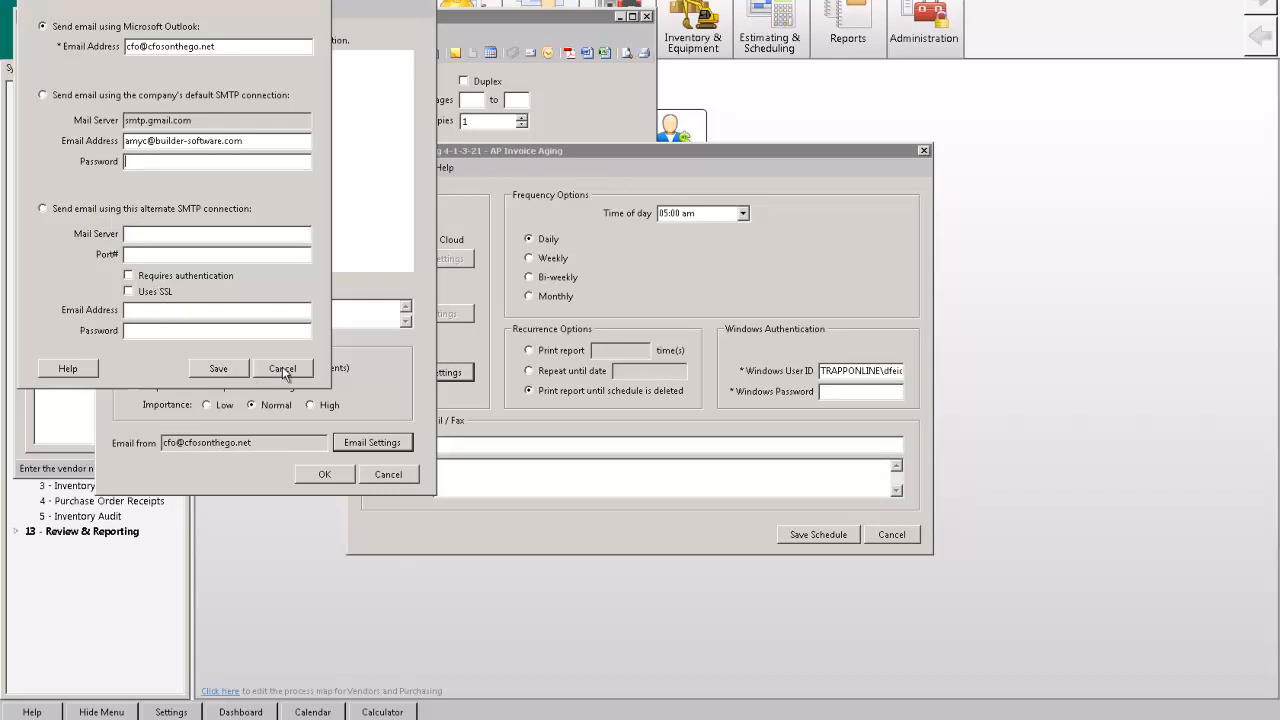
mouse_move(152, 295)
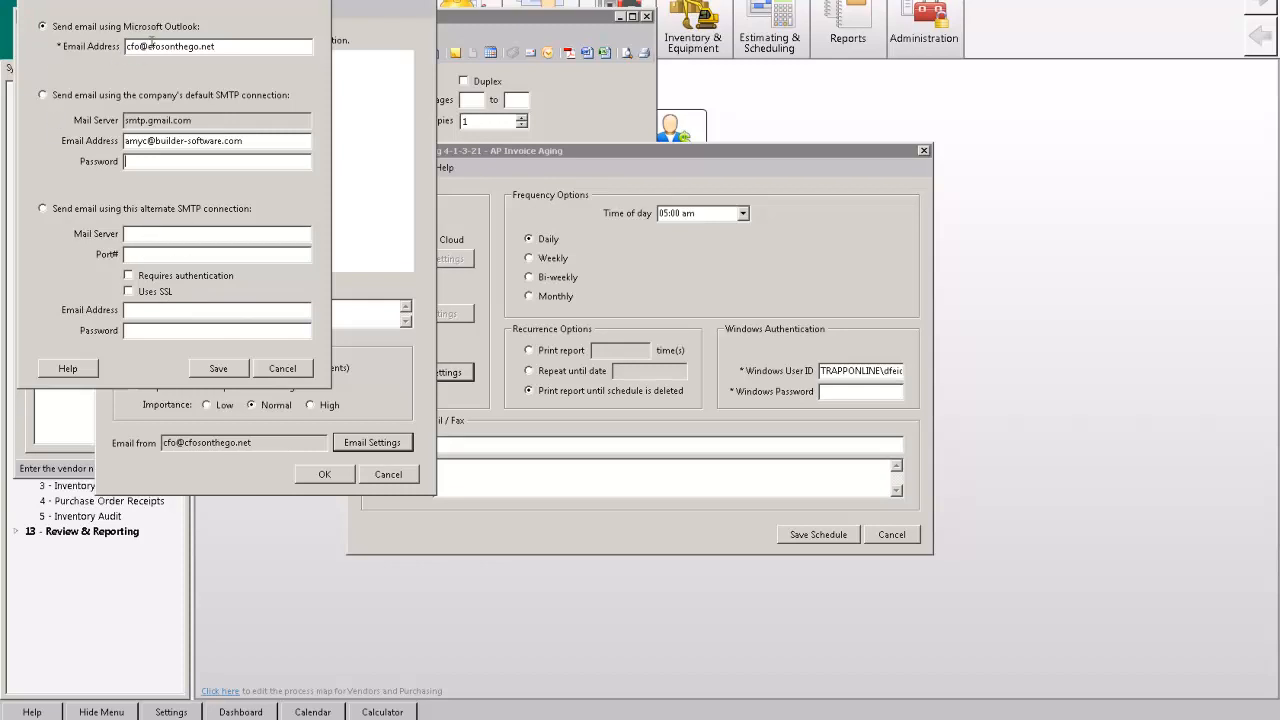
mouse_move(145, 141)
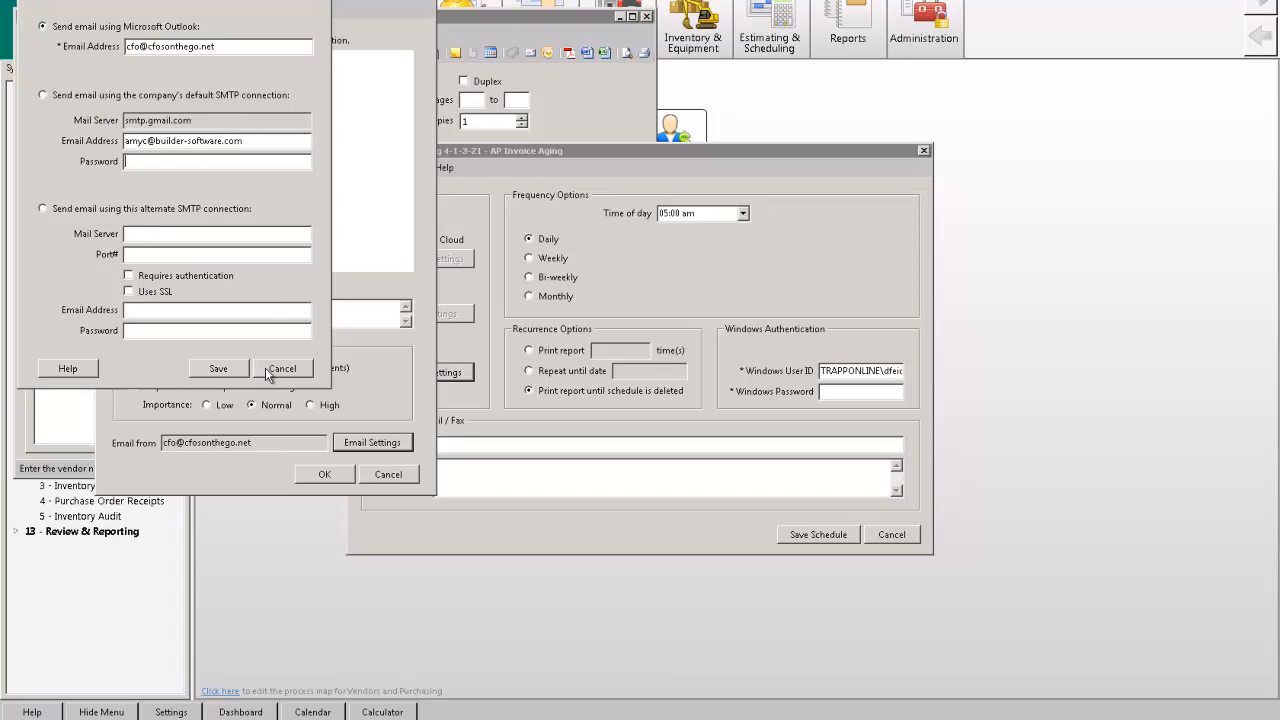
left_click(282, 368)
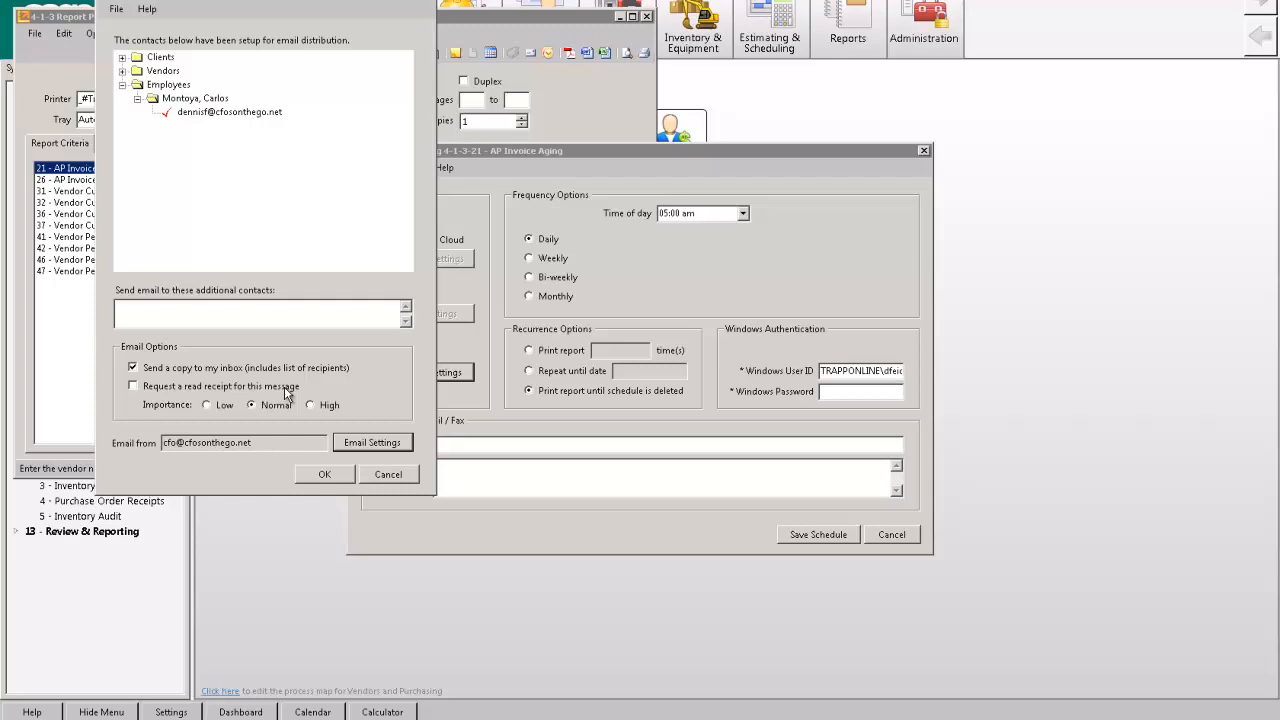
Step: Make the schedule run weekly on Monday at 05:30 AM
left_click(324, 474)
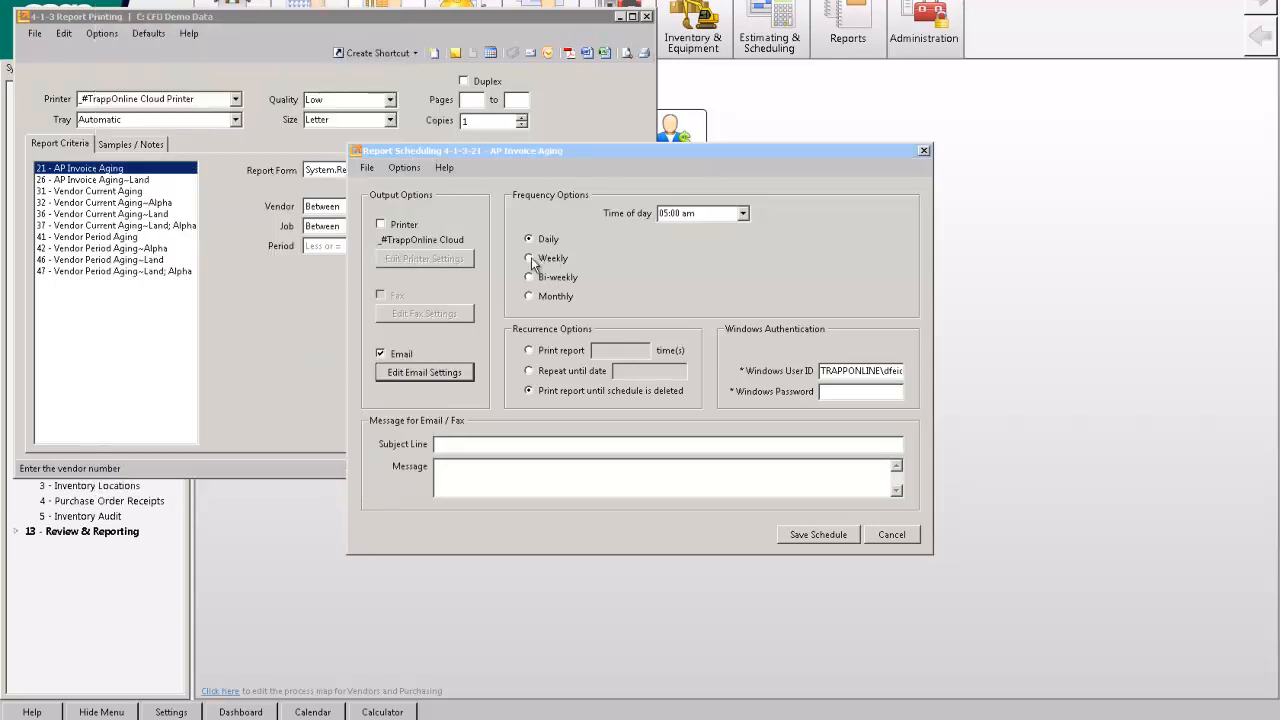
left_click(529, 258)
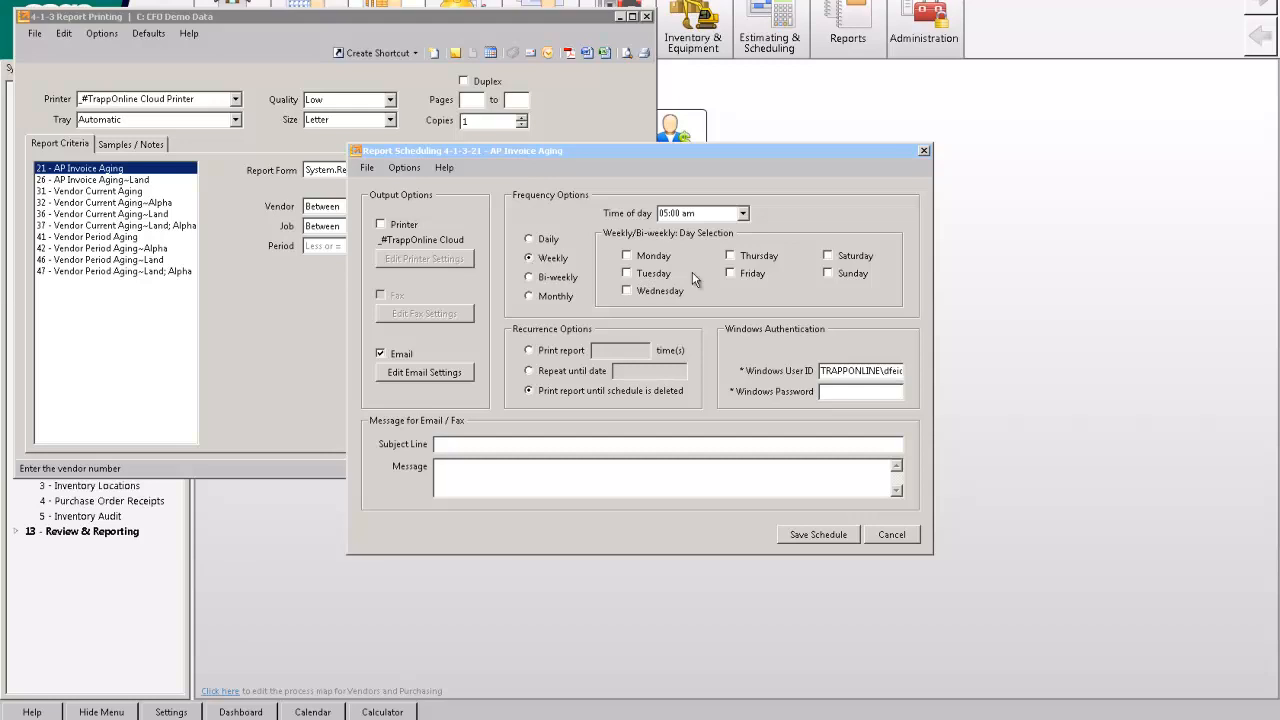
left_click(626, 256)
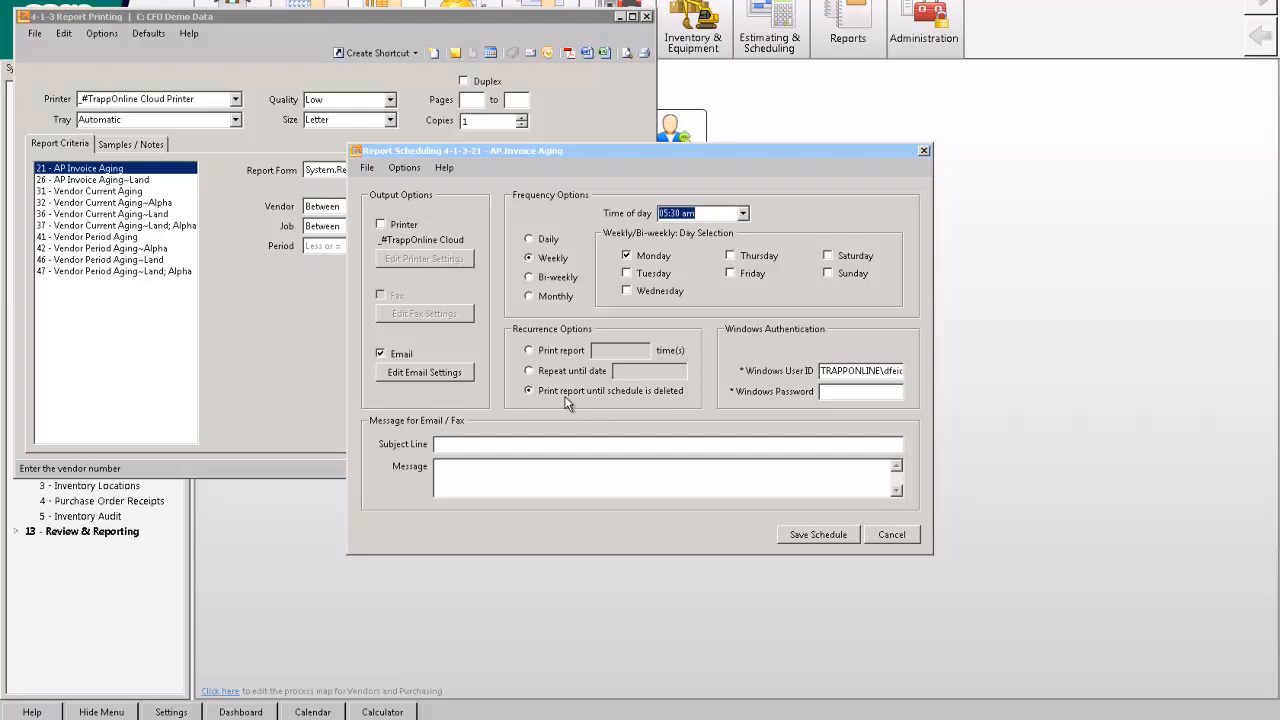
mouse_move(680, 362)
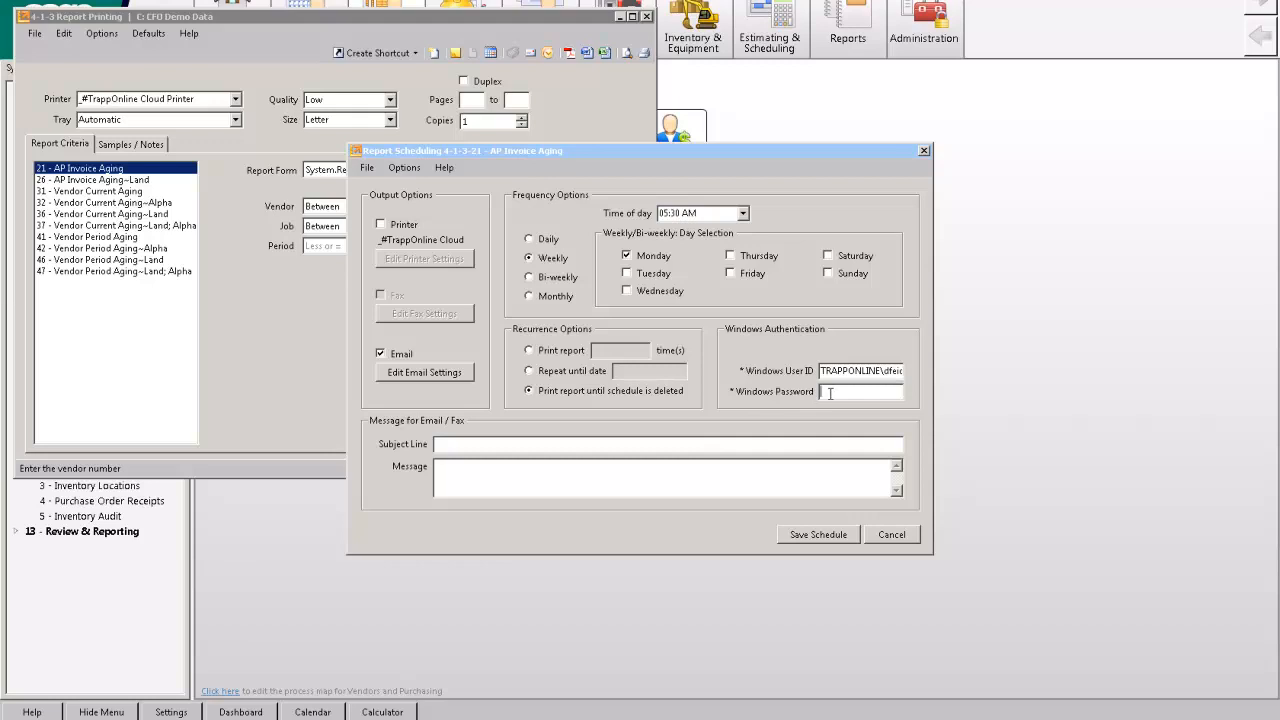
mouse_move(528, 448)
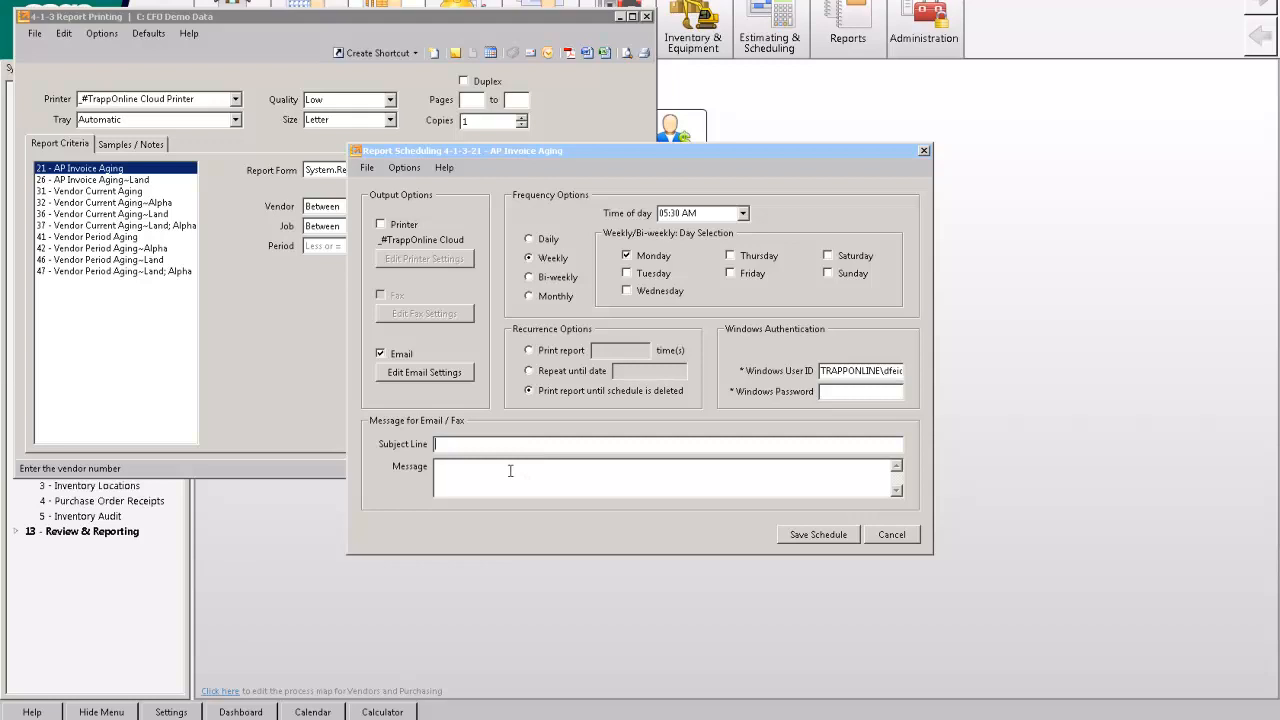
Step: Set the email subject to 'Weekly aging' and start the message with 'Here...'
type("Wekkly a")
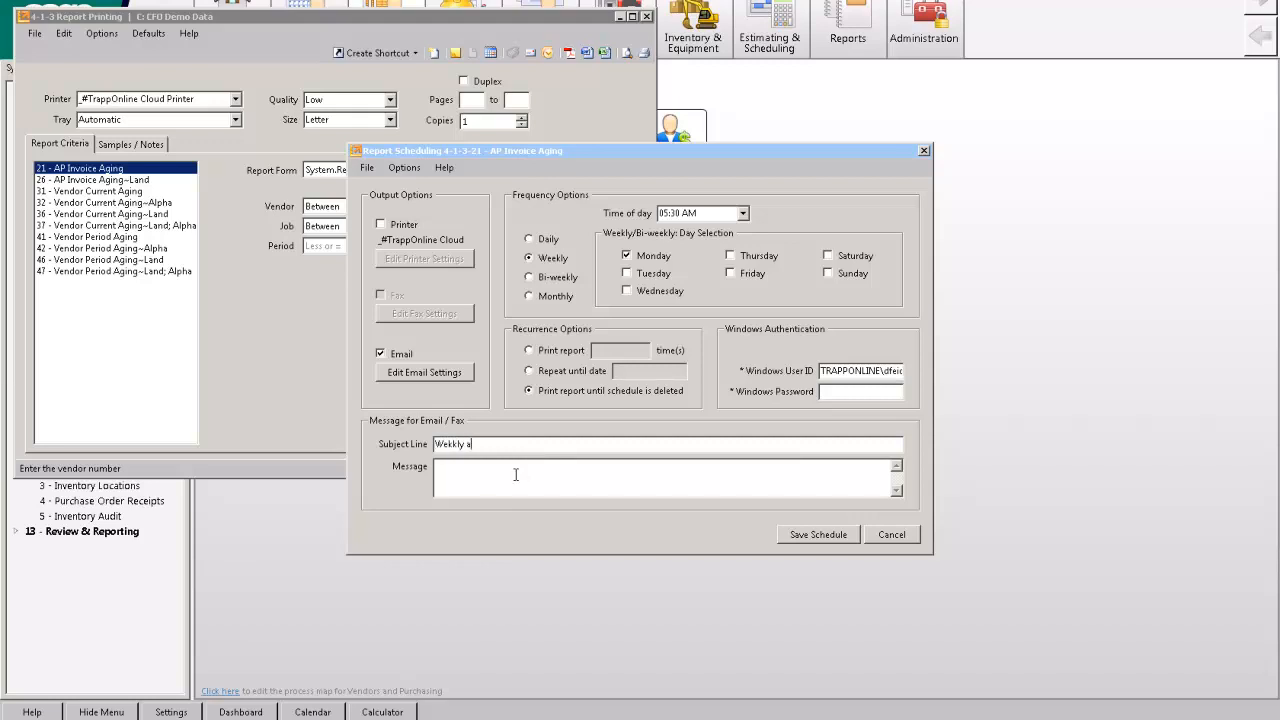
type("ging")
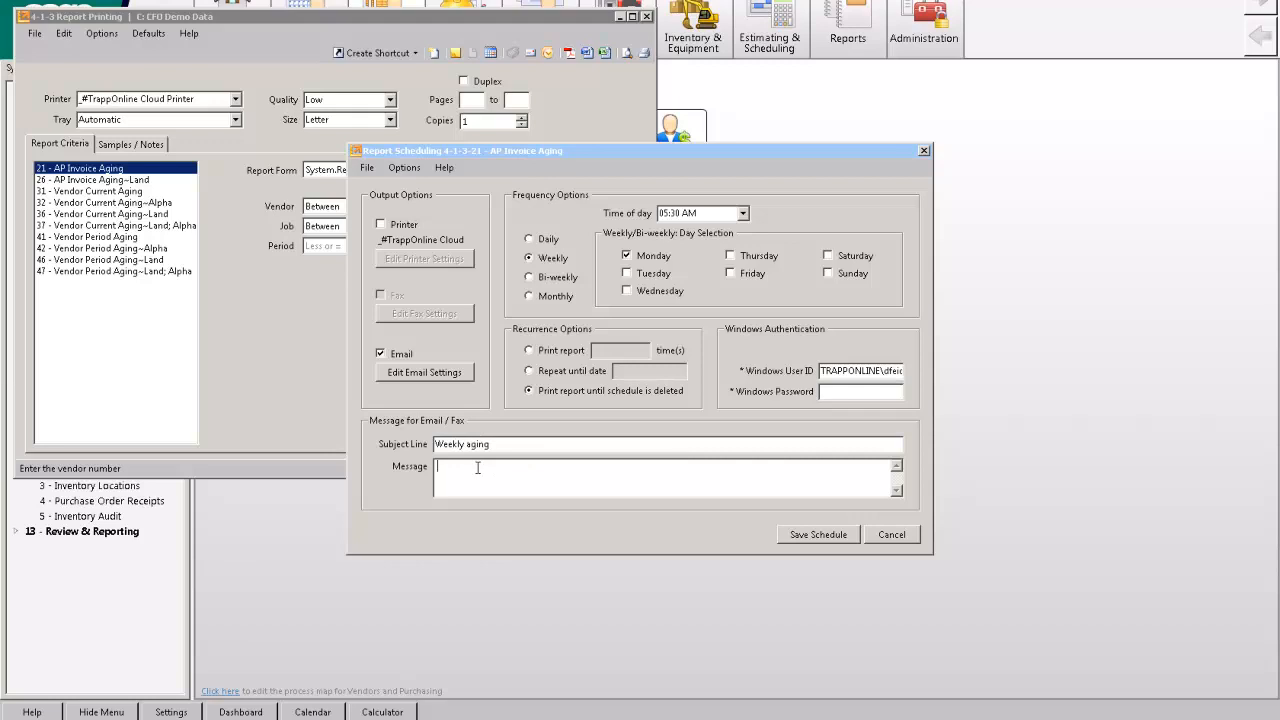
type("Here is the a")
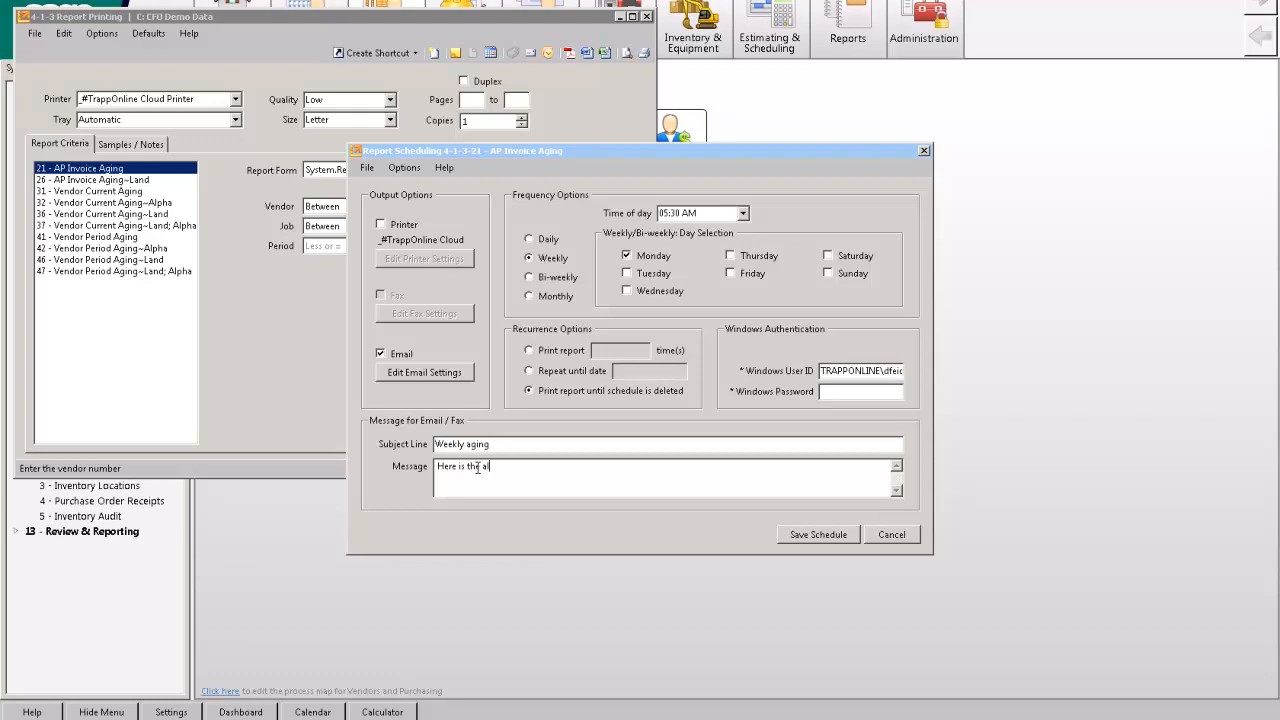
type("ltes")
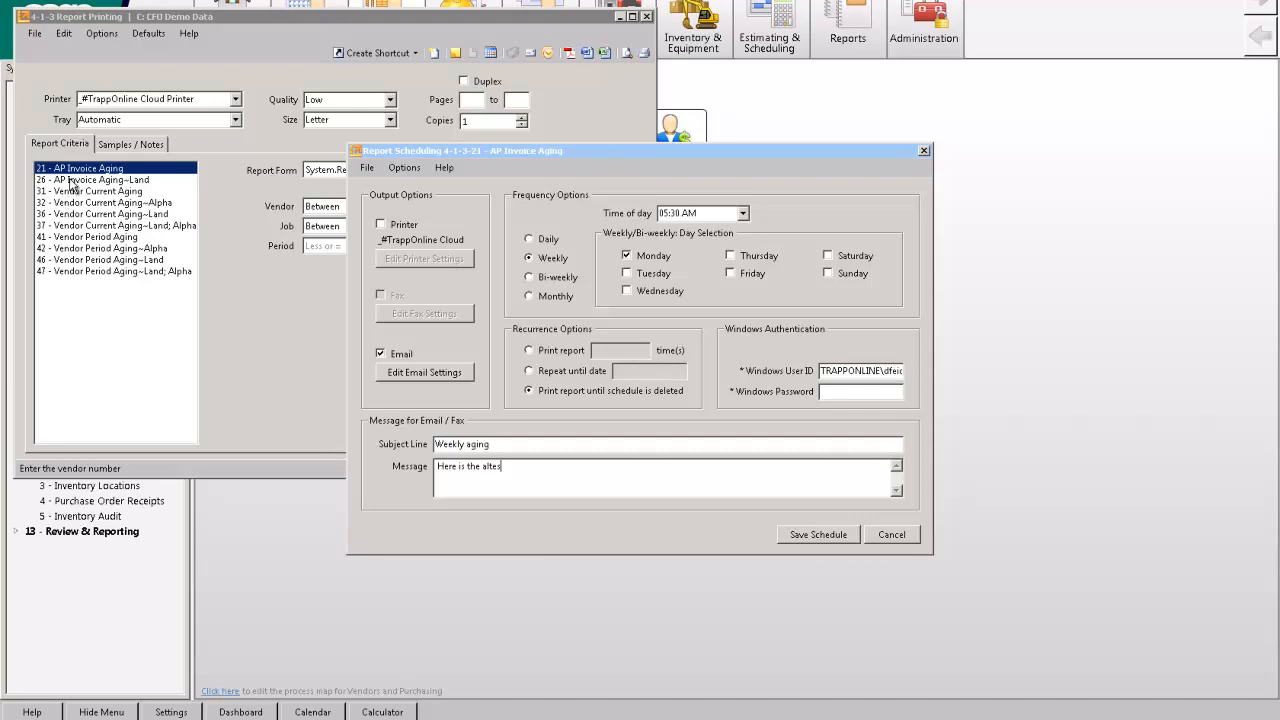
mouse_move(863, 550)
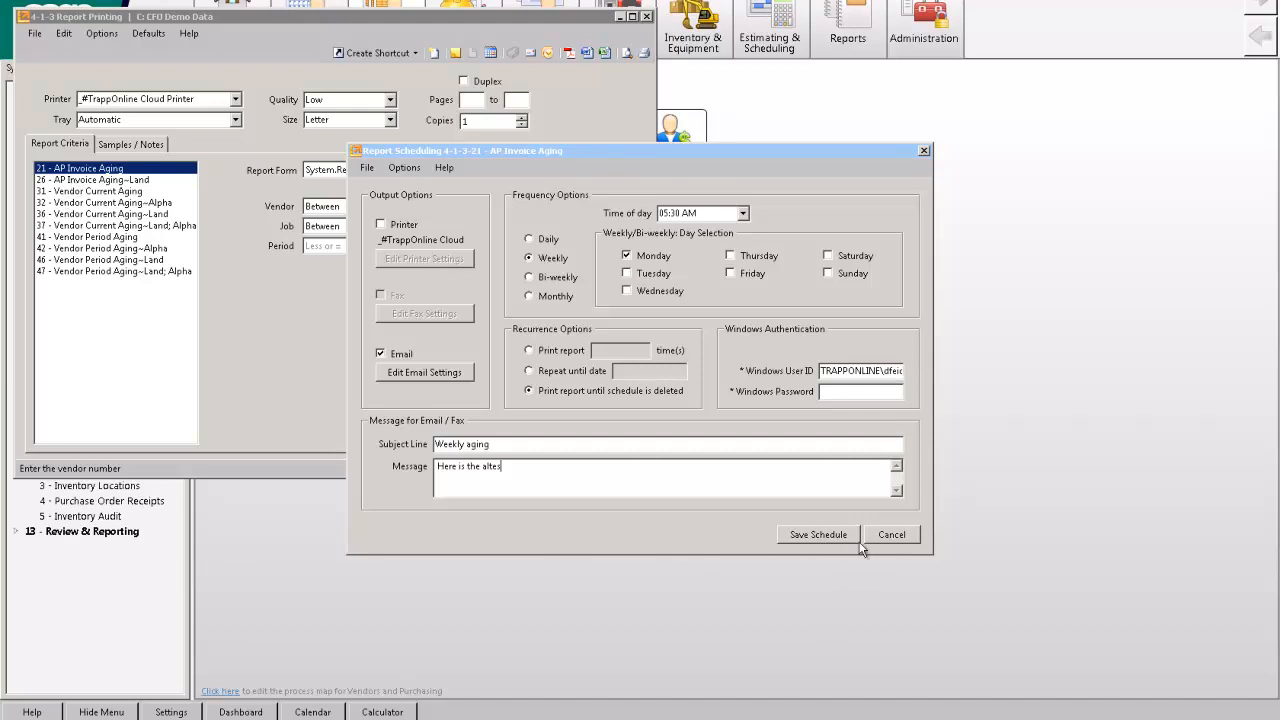
Step: Cancel the Report Scheduling dialog, returning to the AP Invoice Aging print window
left_click(890, 534)
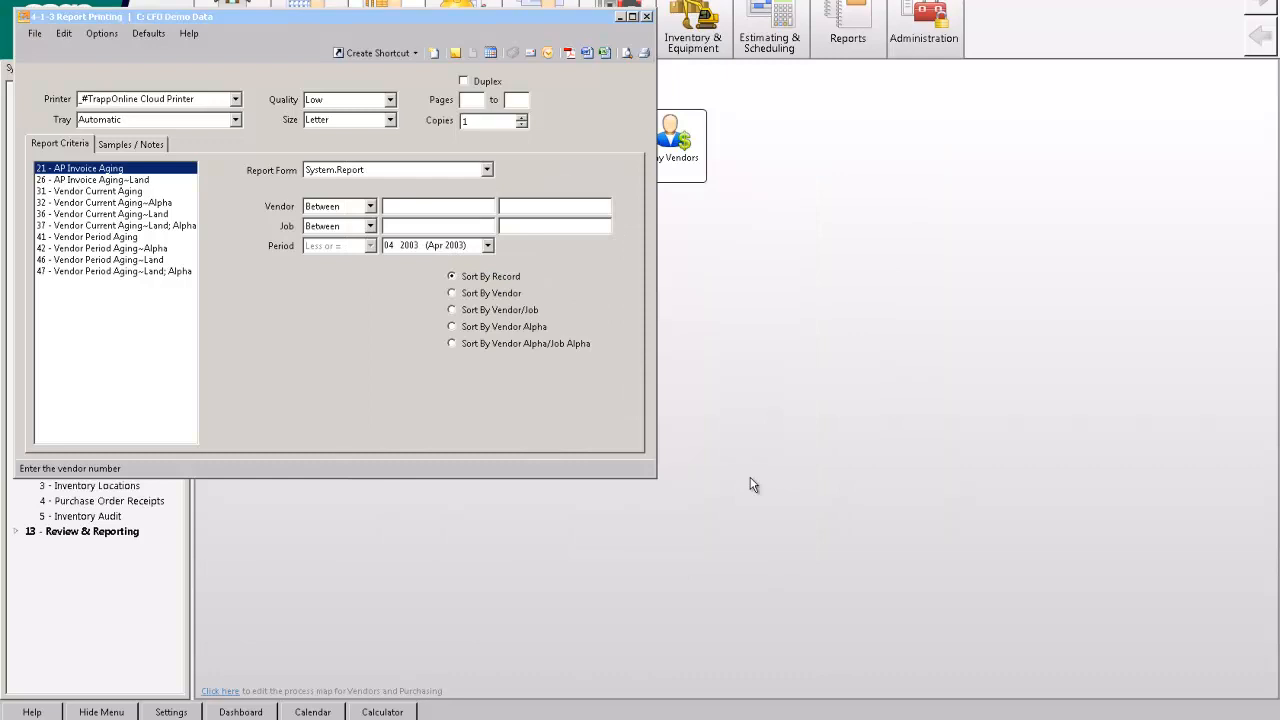
mouse_move(547, 540)
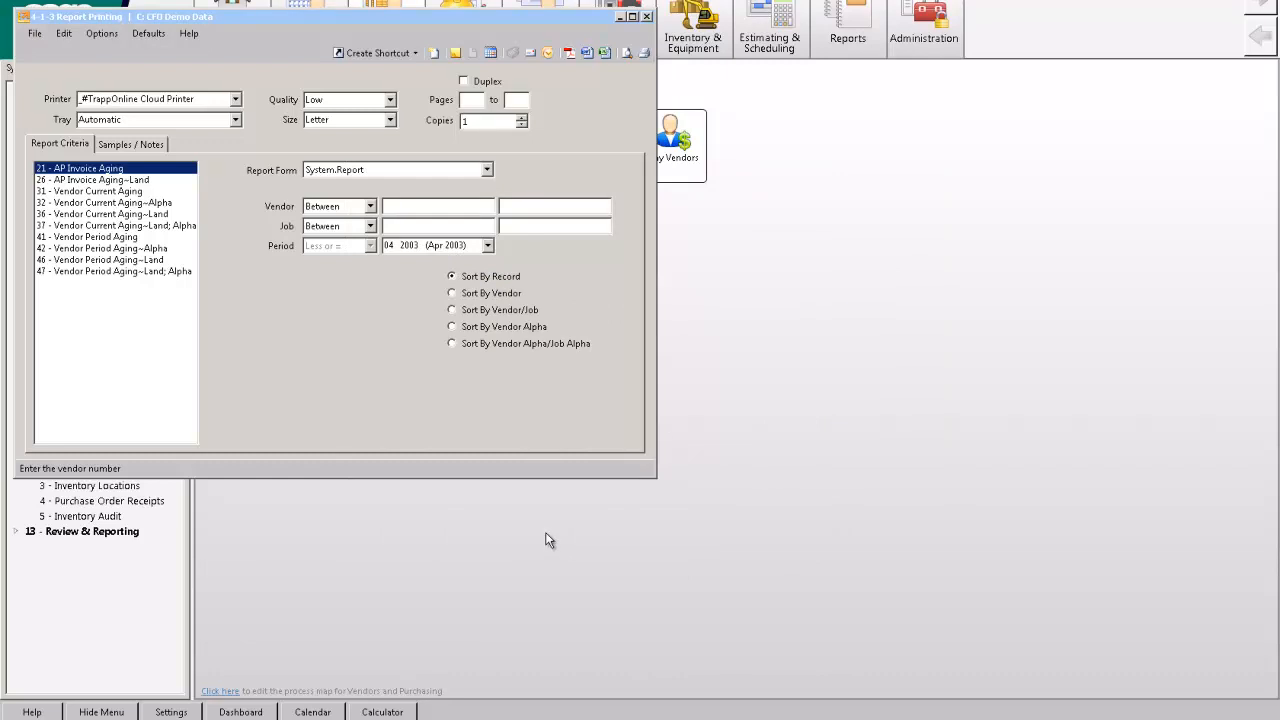
mouse_move(698, 425)
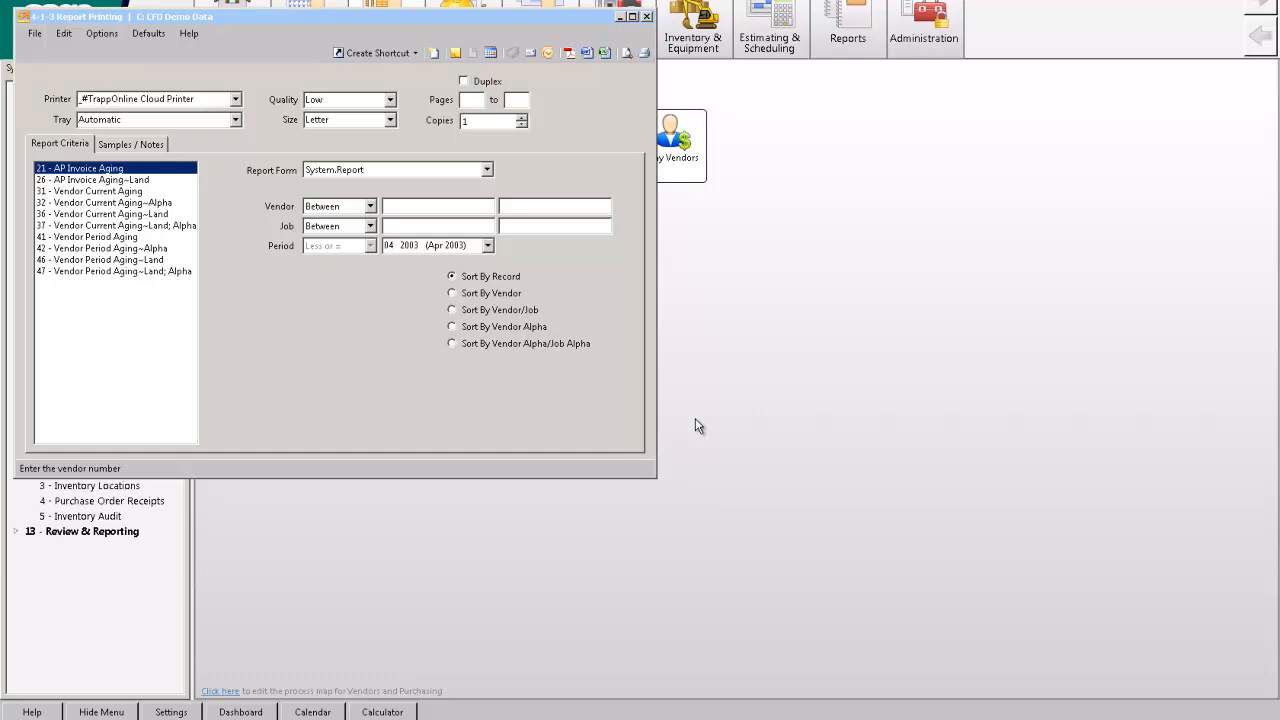
mouse_move(689, 393)
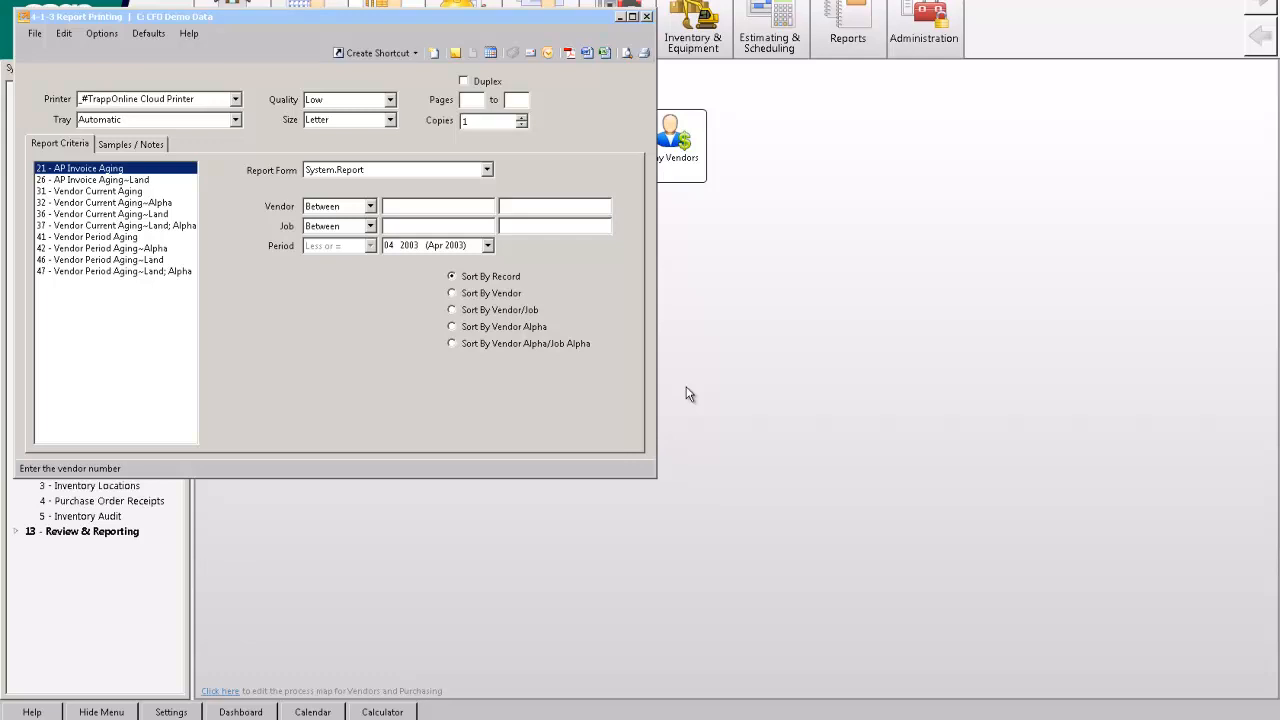
mouse_move(196, 46)
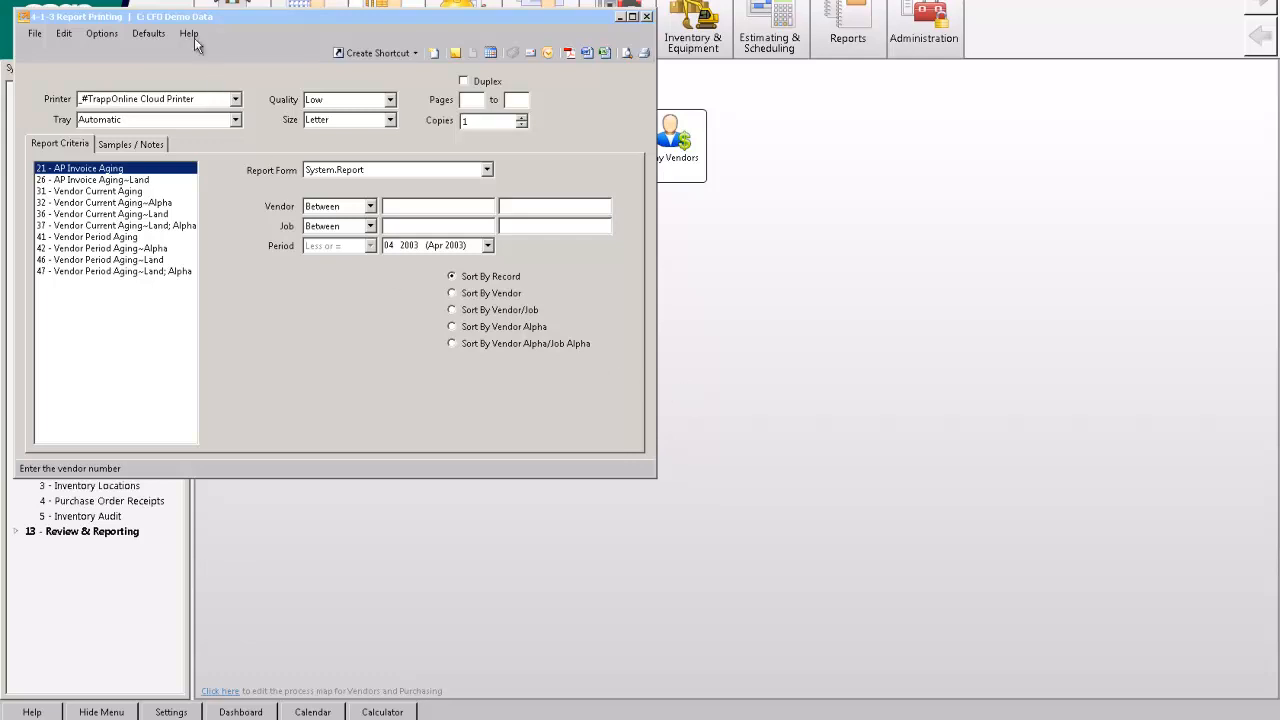
mouse_move(195, 97)
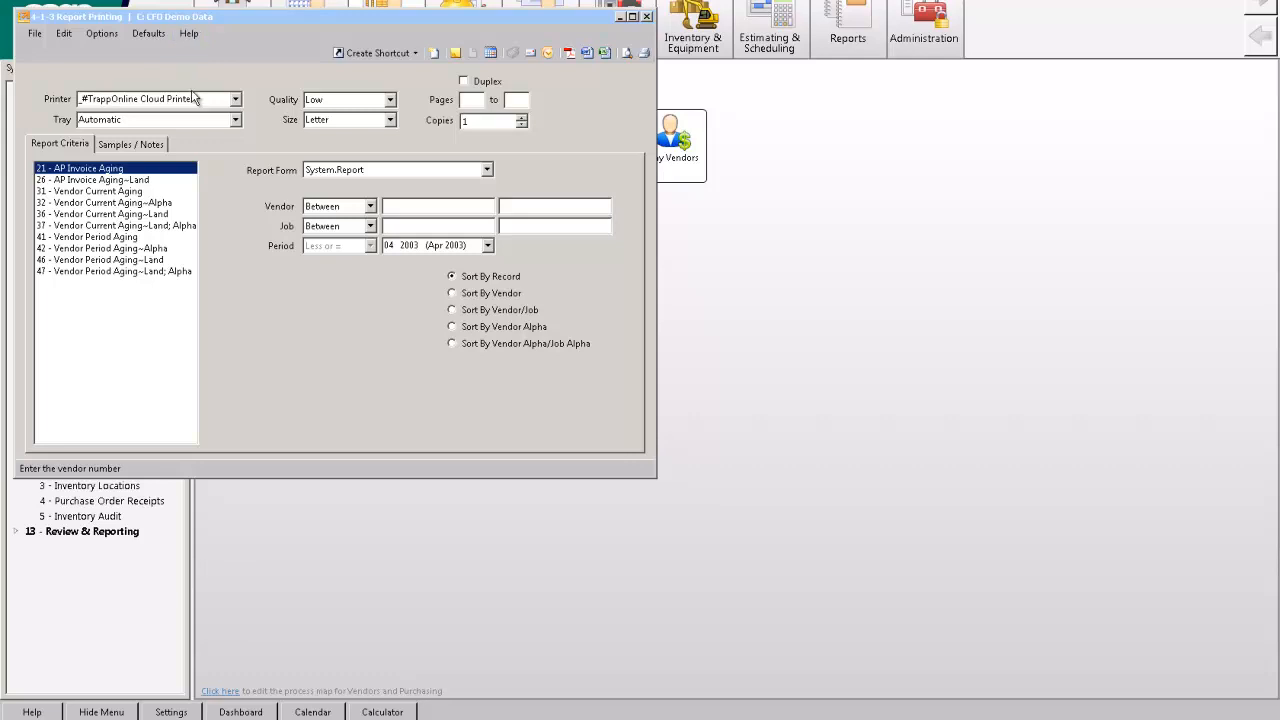
left_click(34, 33)
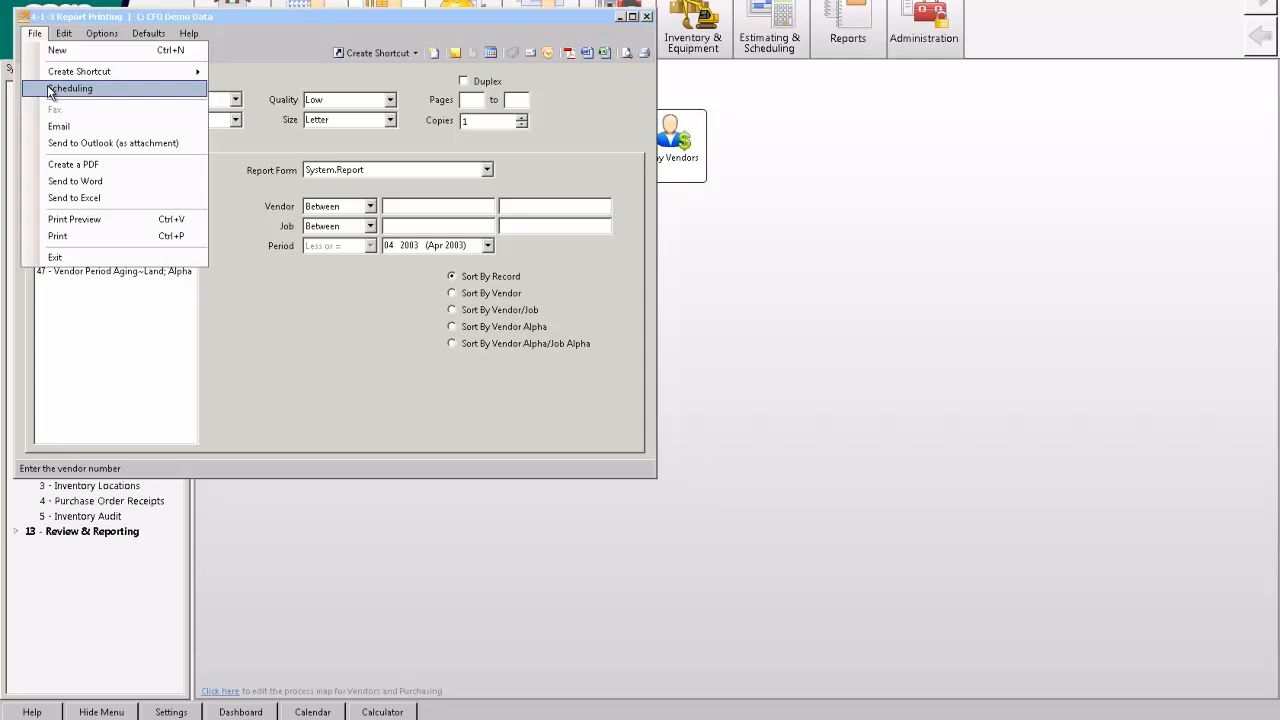
mouse_move(75, 93)
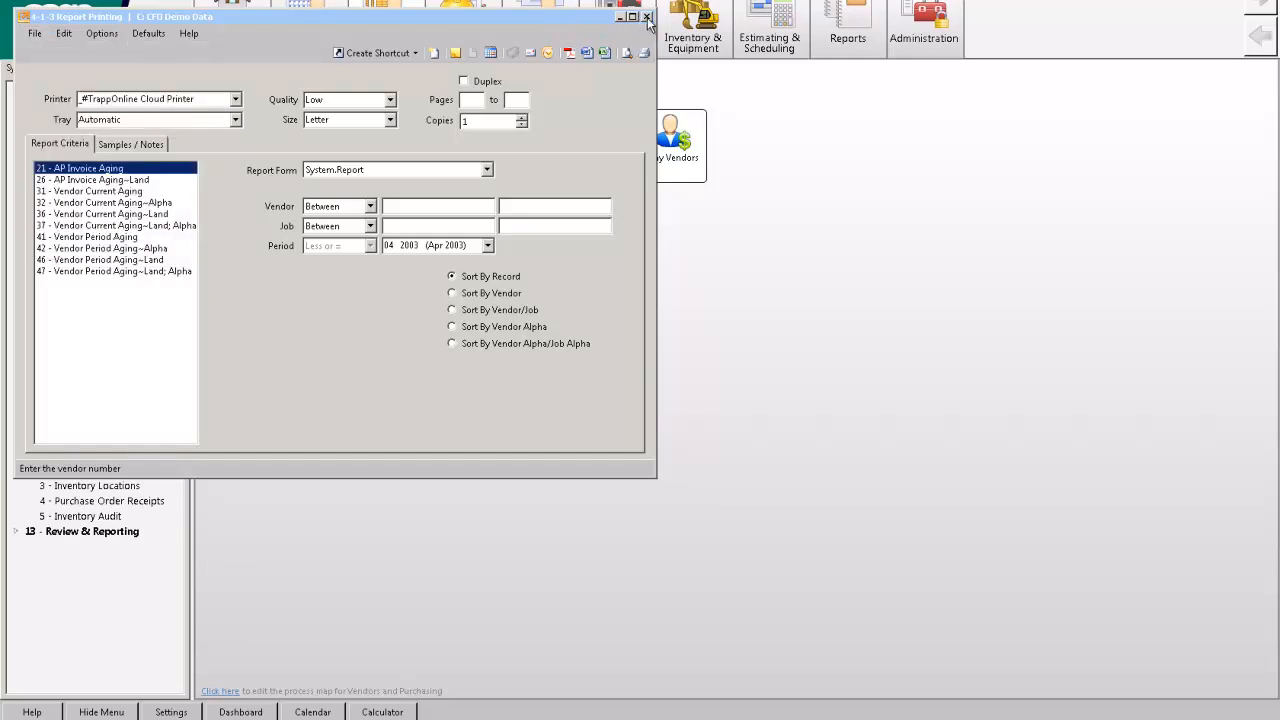
mouse_move(647, 18)
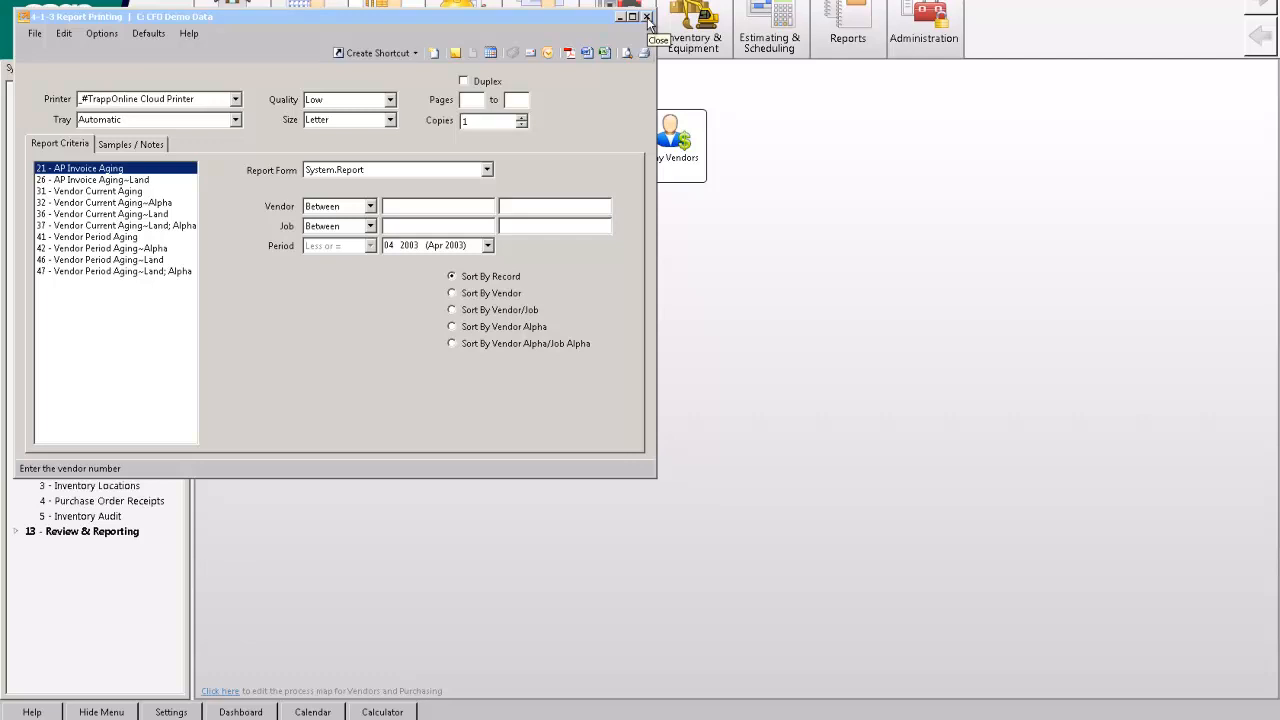